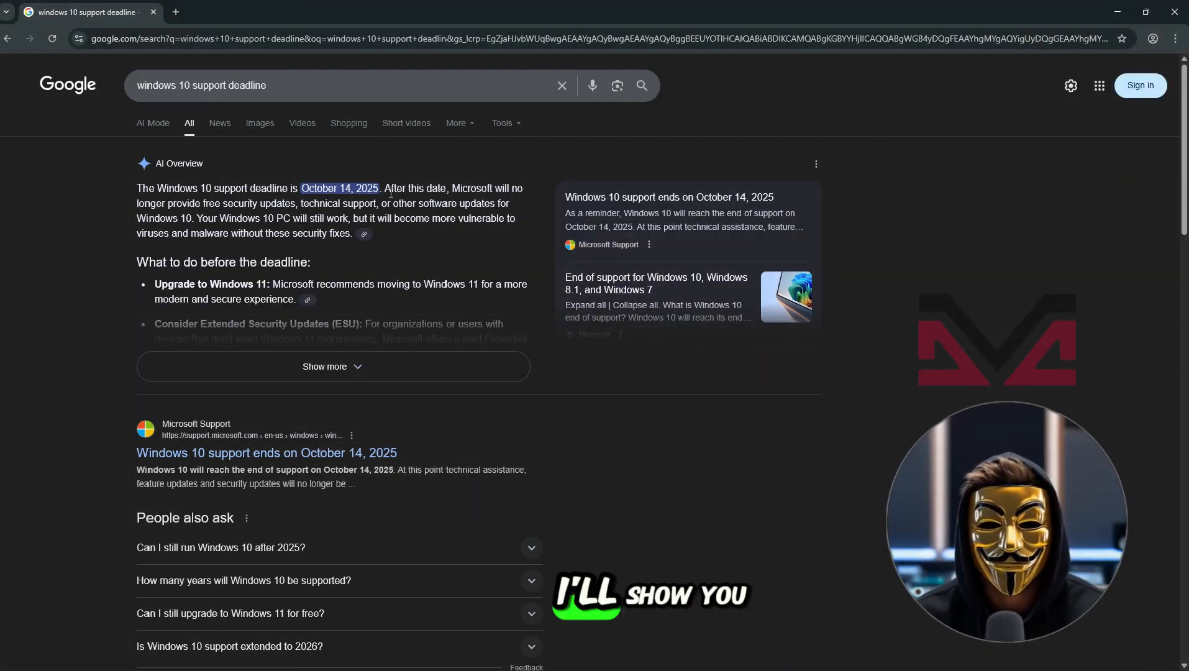
In a new tab, search Google for 'microsoft windows 11 iso download'
click(266, 452)
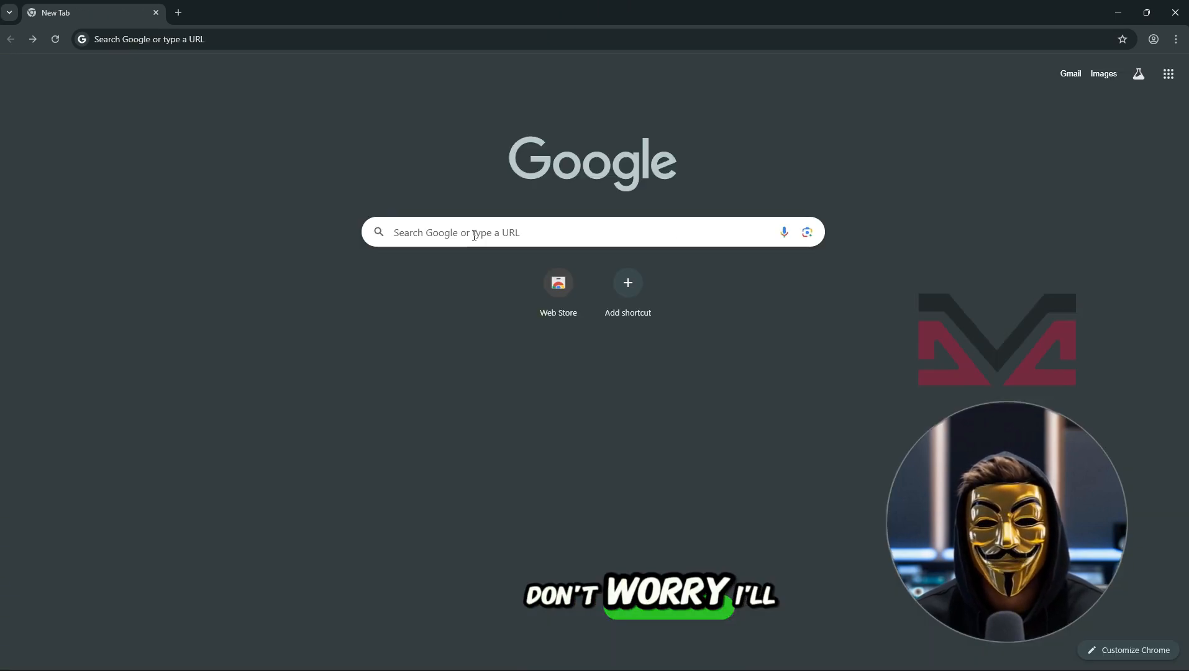
text(microsoft windows 11 iso download)
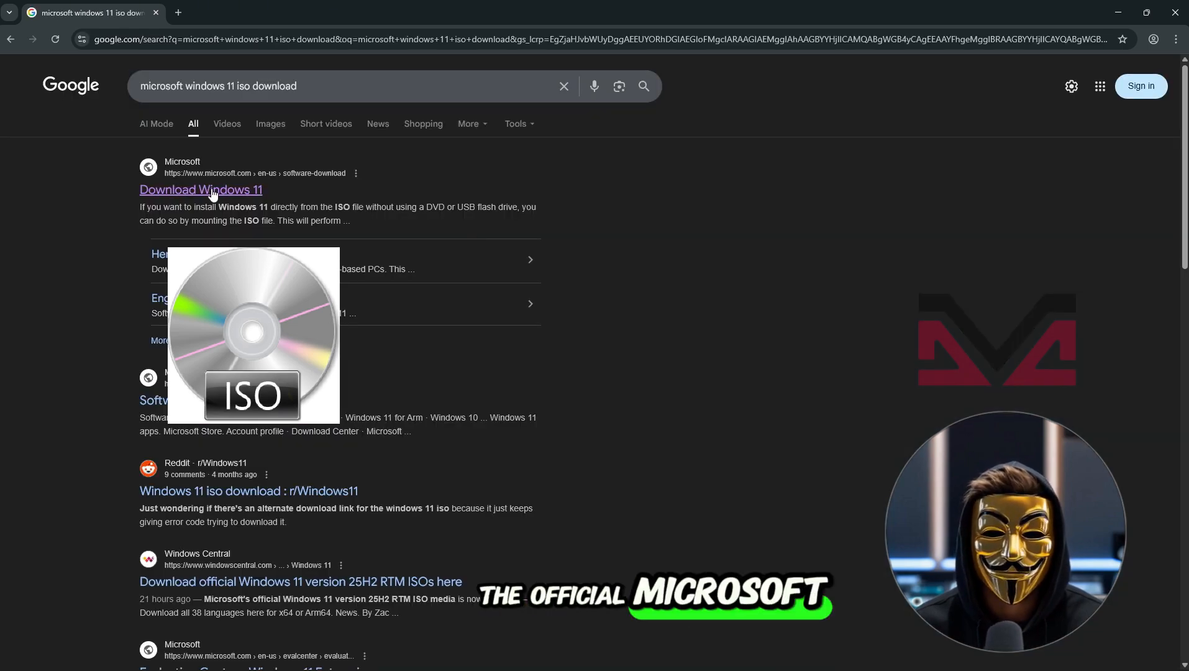
On Microsoft's Download Windows 11 page, select and confirm the Windows 11 multi-edition x64 ISO
click(200, 190)
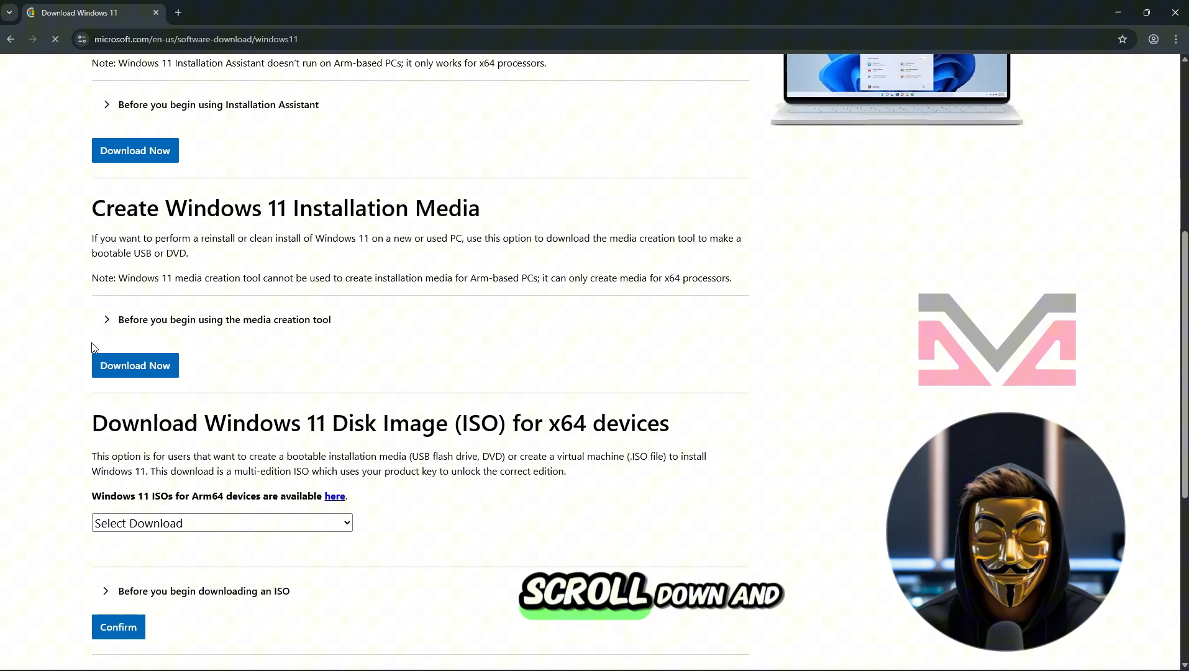
scroll(down, 3)
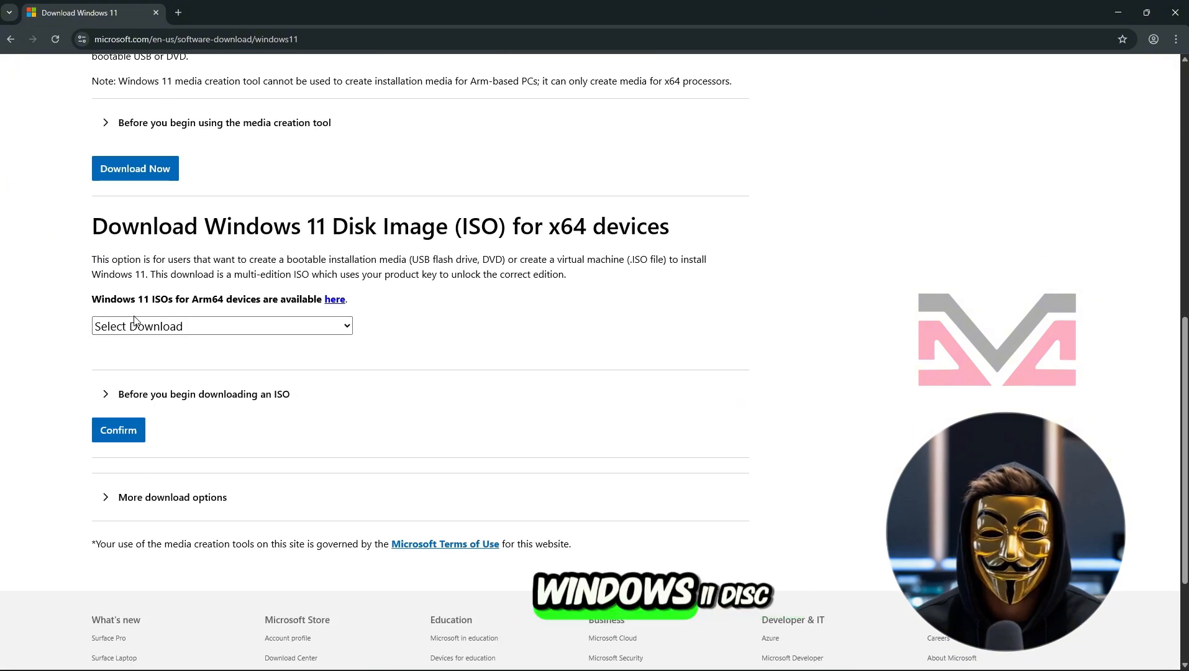
click(221, 326)
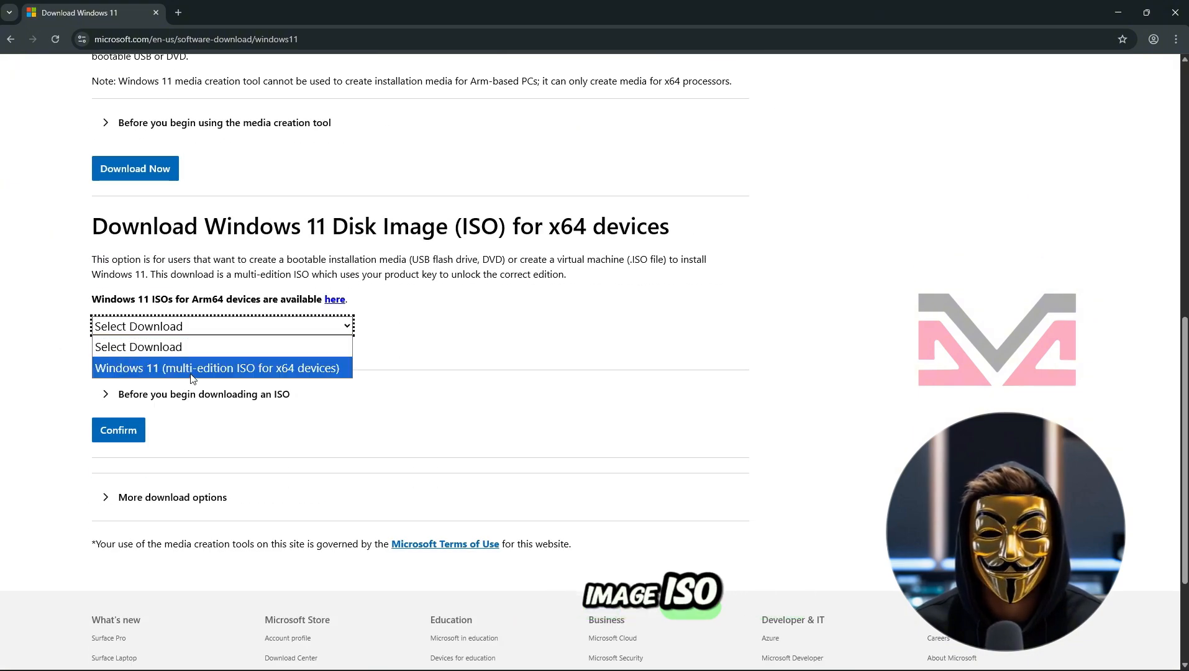
click(216, 368)
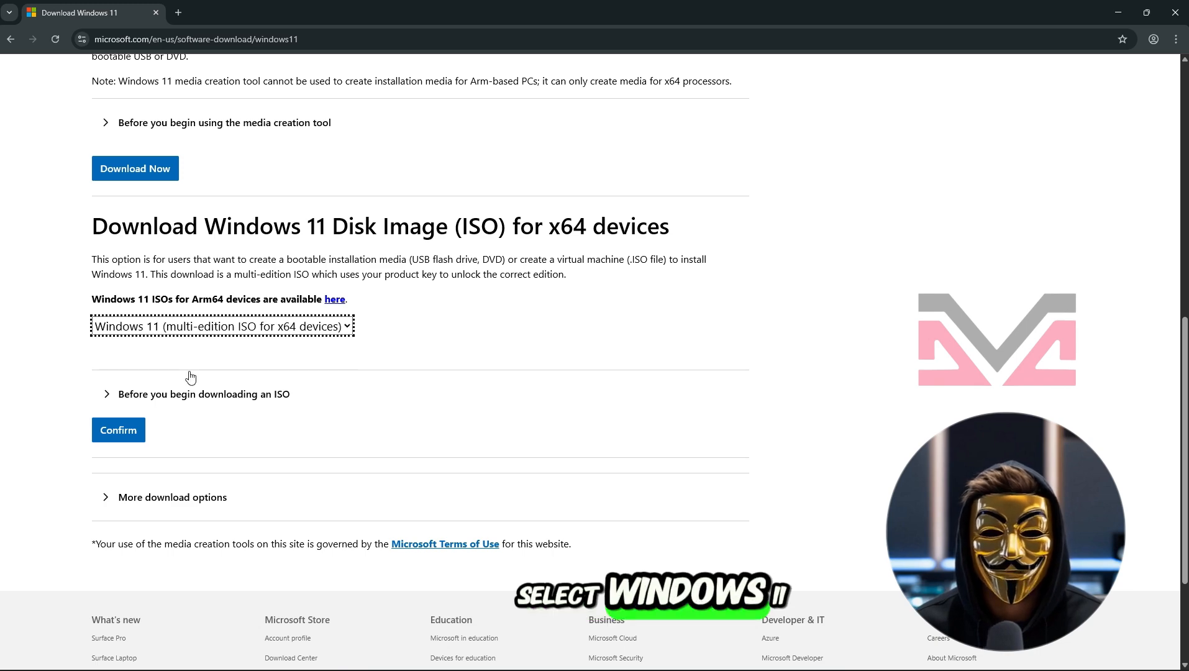
click(117, 430)
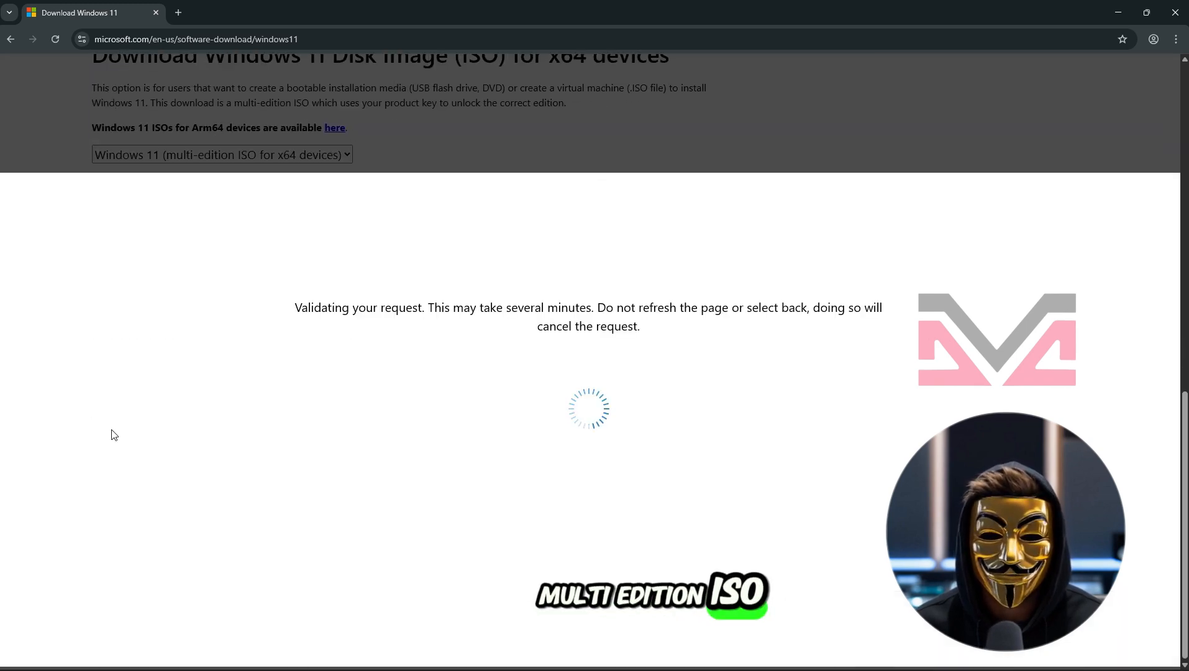
Choose English as the product language and download the 64-bit ISO
click(157, 388)
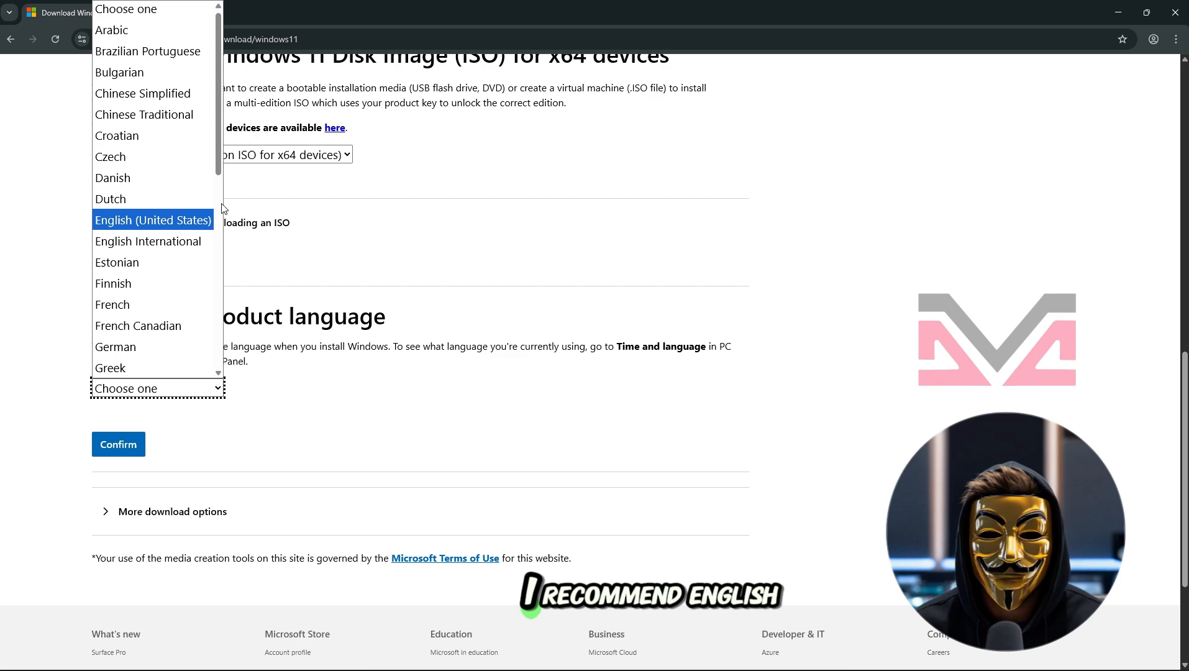
mouse_move(199, 233)
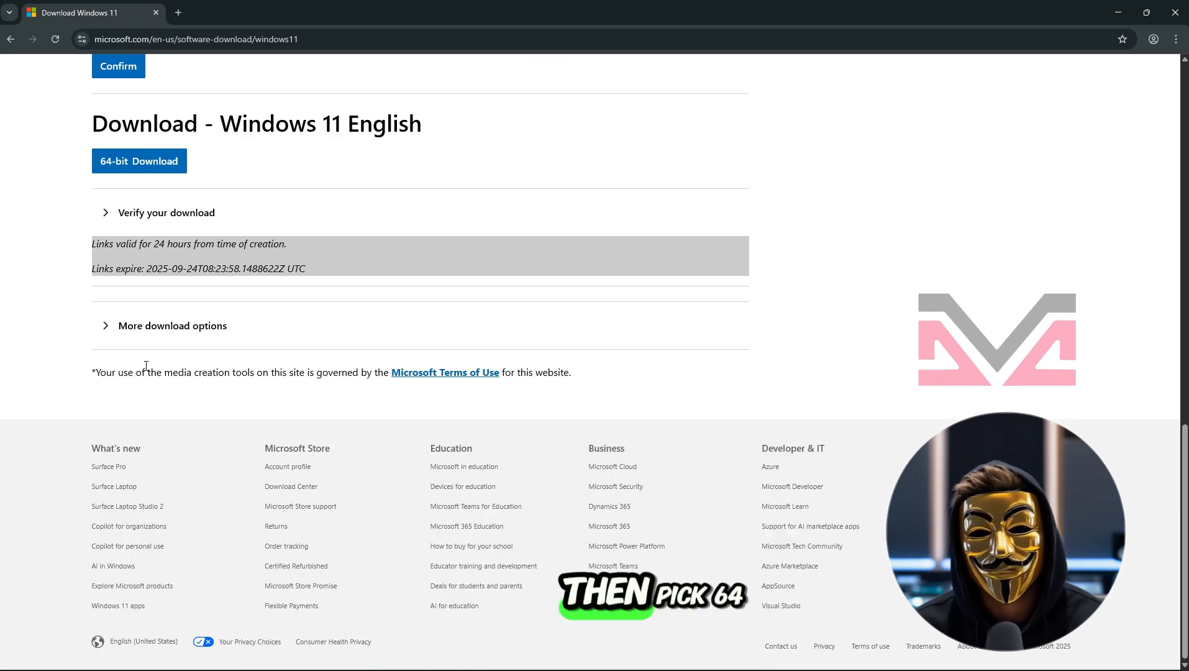
click(138, 161)
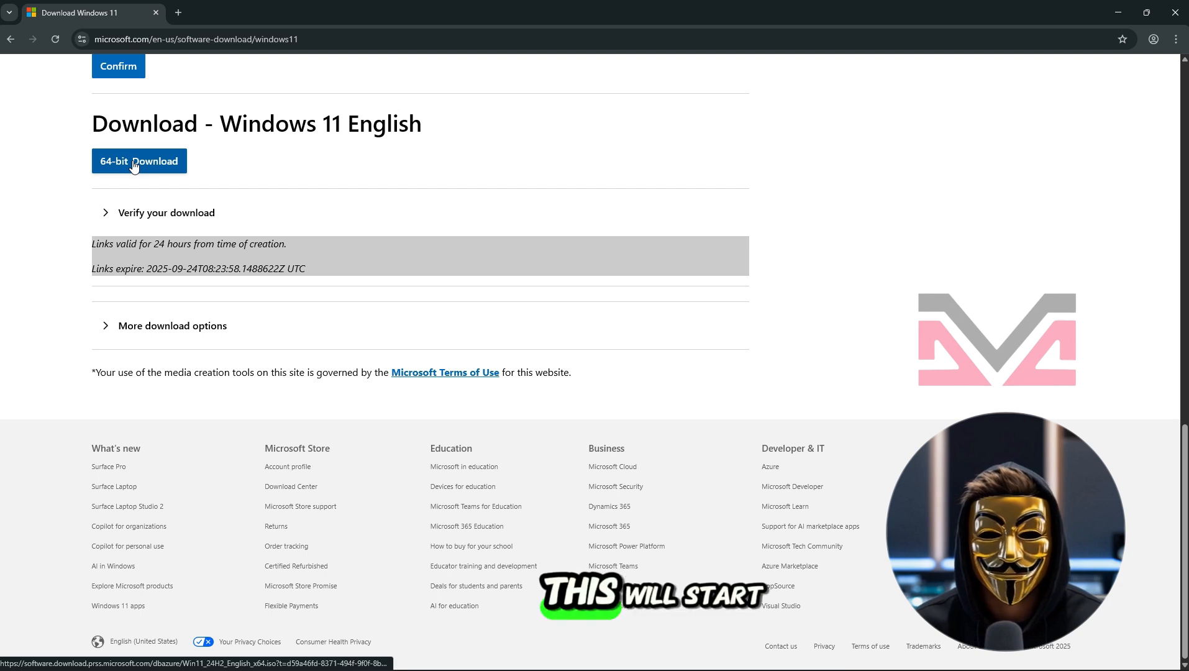
click(138, 161)
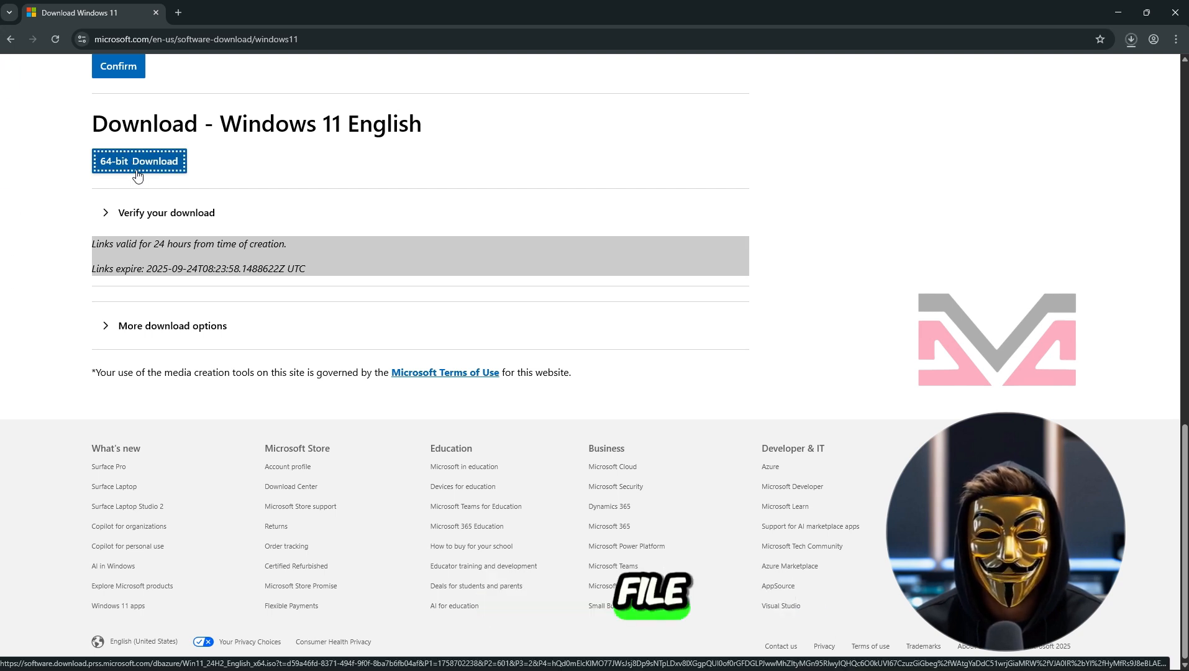
Show the downloaded Windows 11 ISO in its folder from Chrome's download history
click(1131, 39)
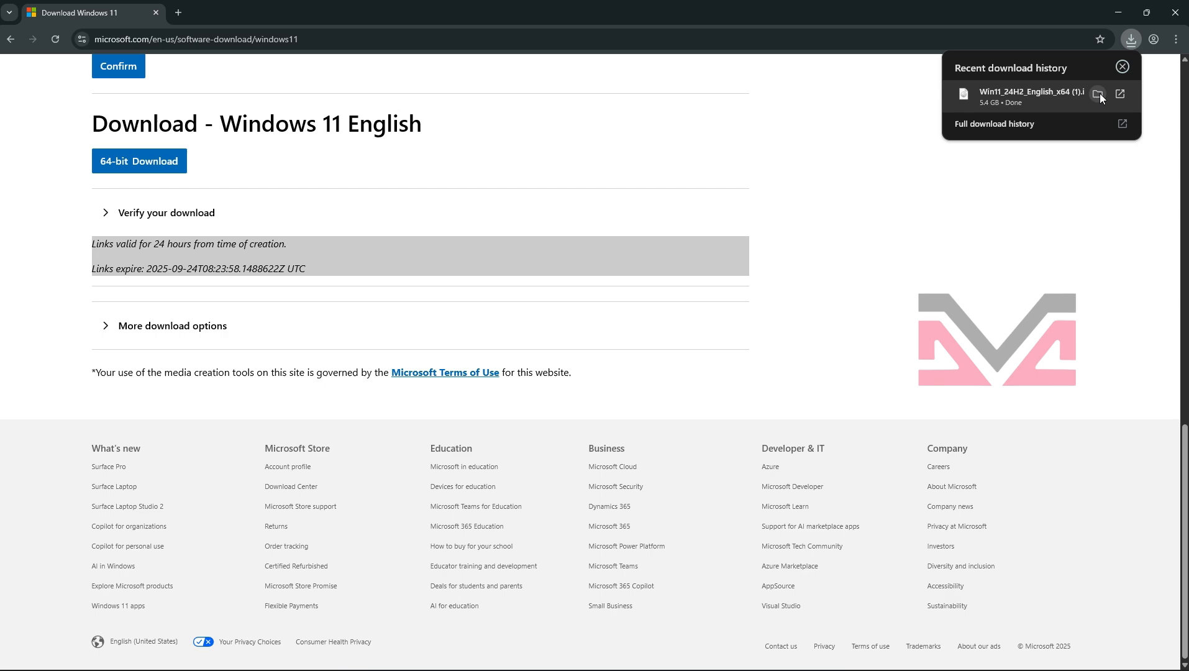
click(1098, 94)
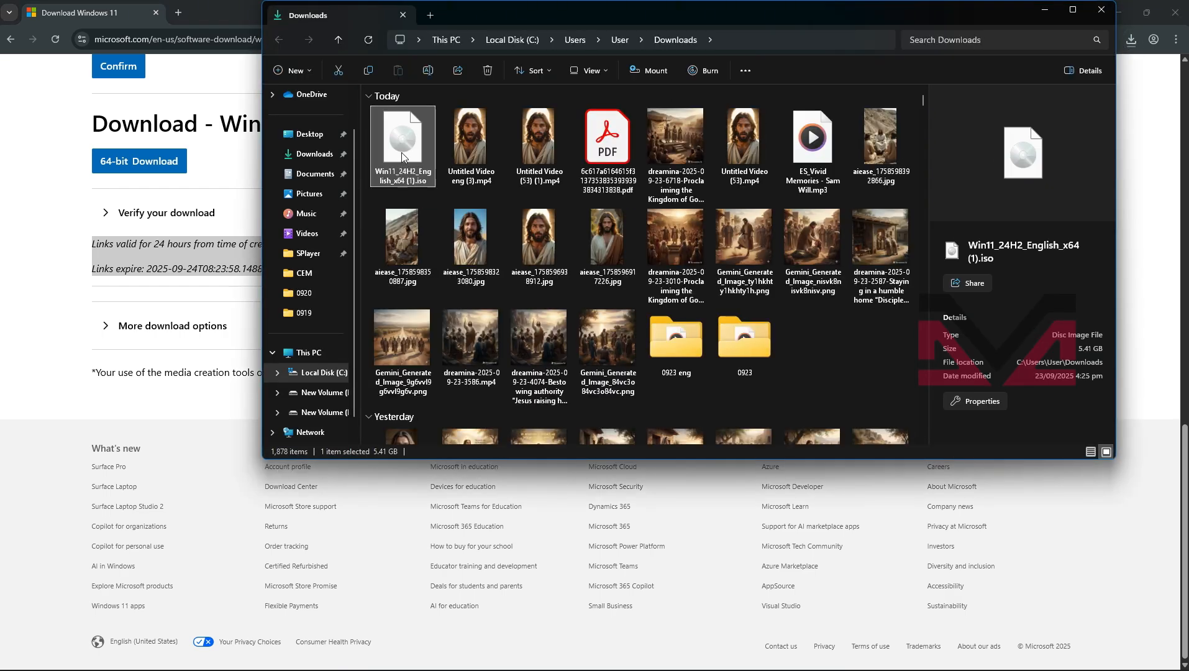
right_click(402, 144)
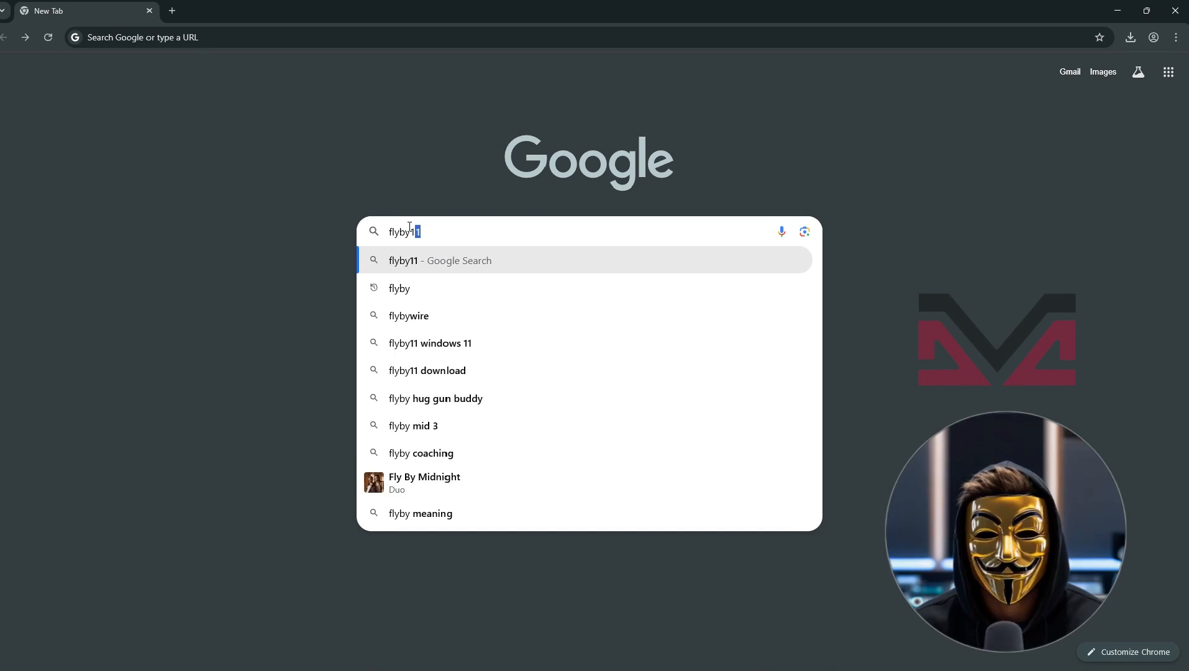
Search flyby11, then scroll the builtbybel/Flyoobe GitHub page to Flyby11 Classic downloads
key(Return)
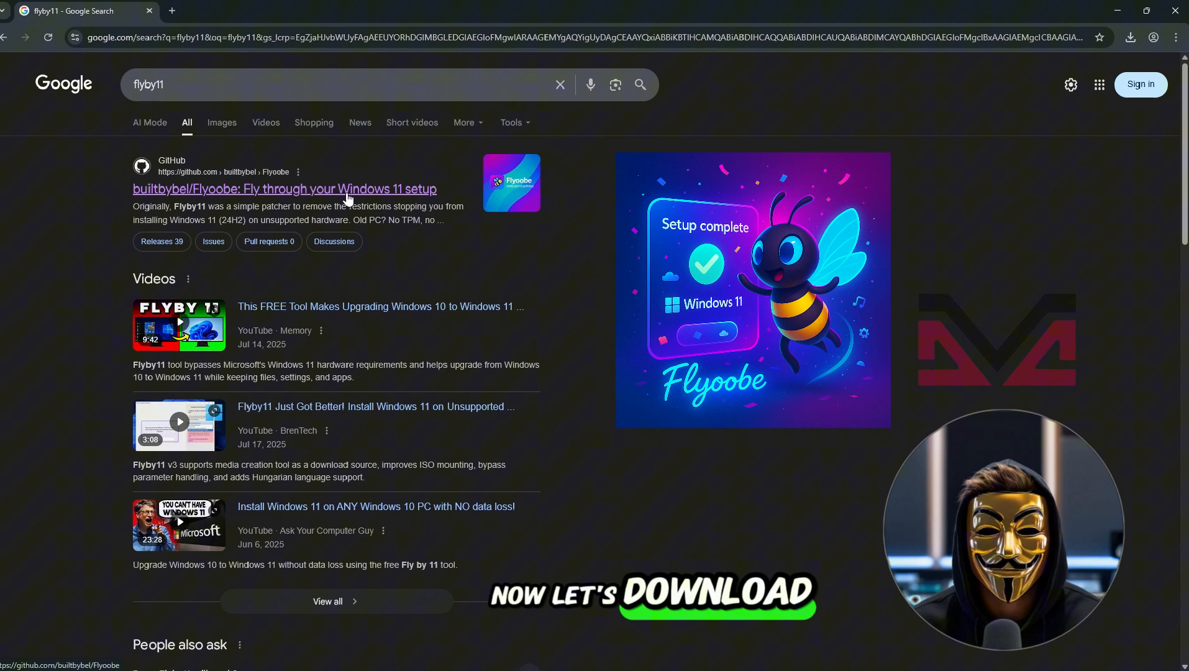
click(285, 189)
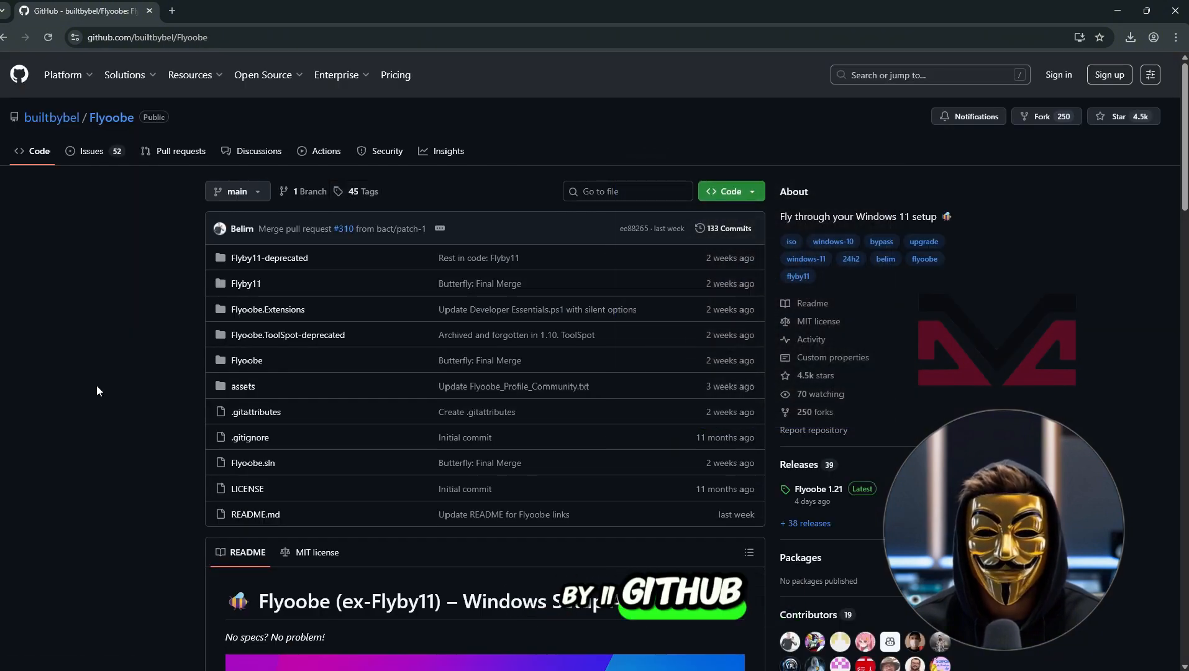
scroll(down, 3)
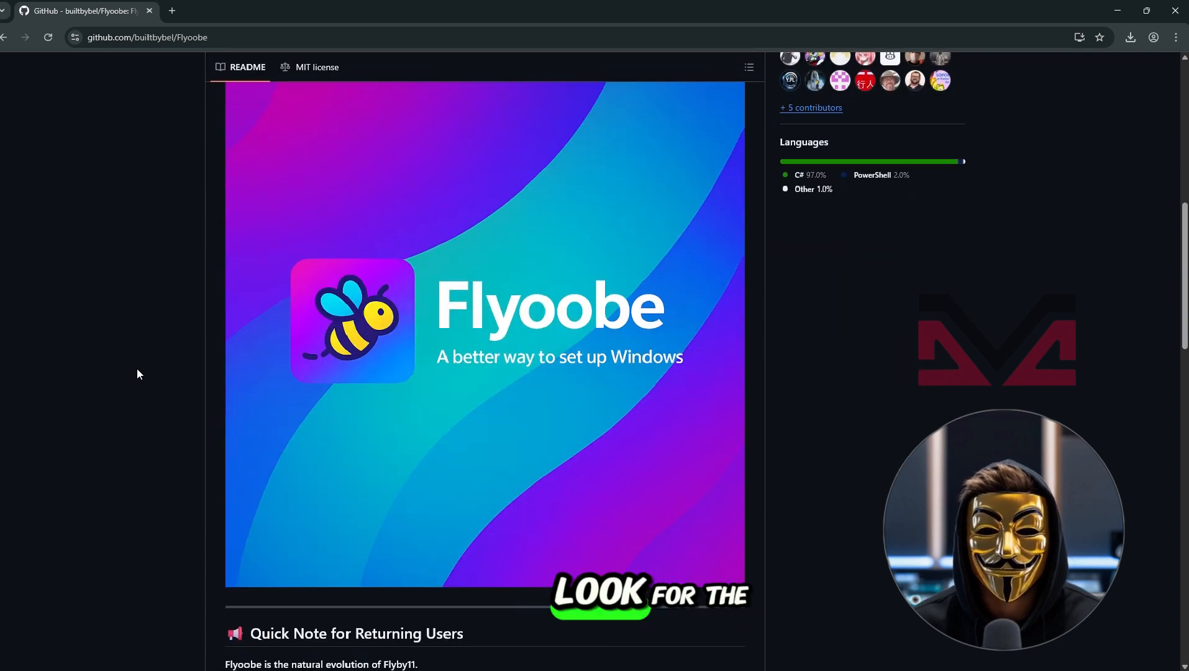
scroll(down, 3)
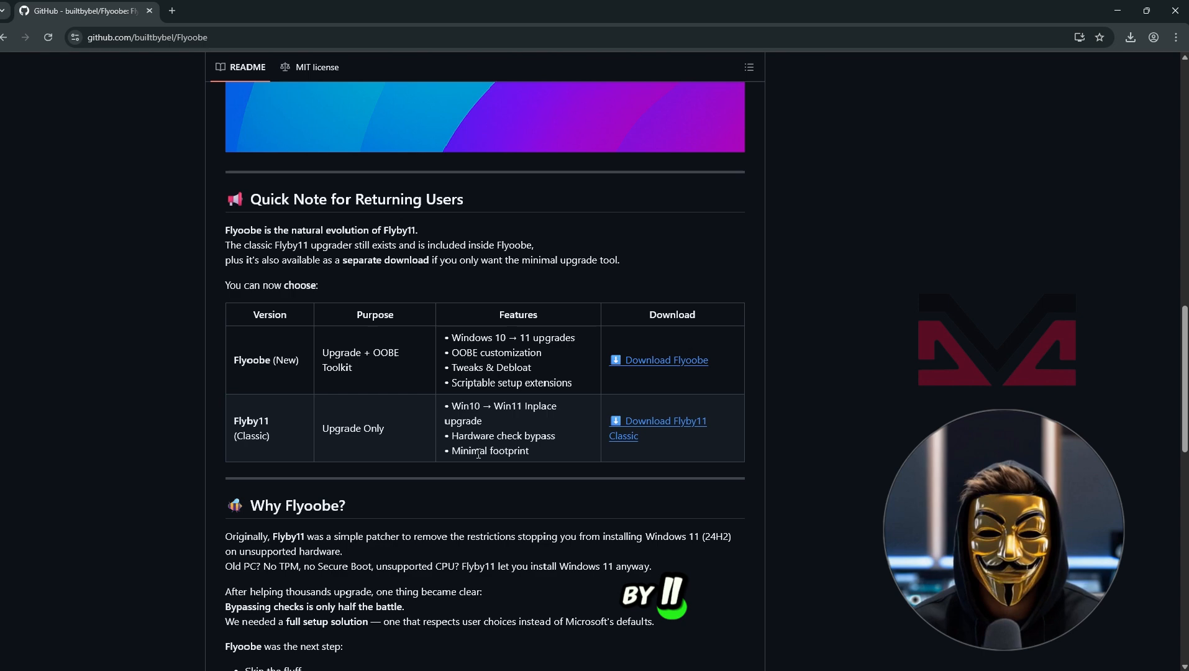
mouse_move(672, 420)
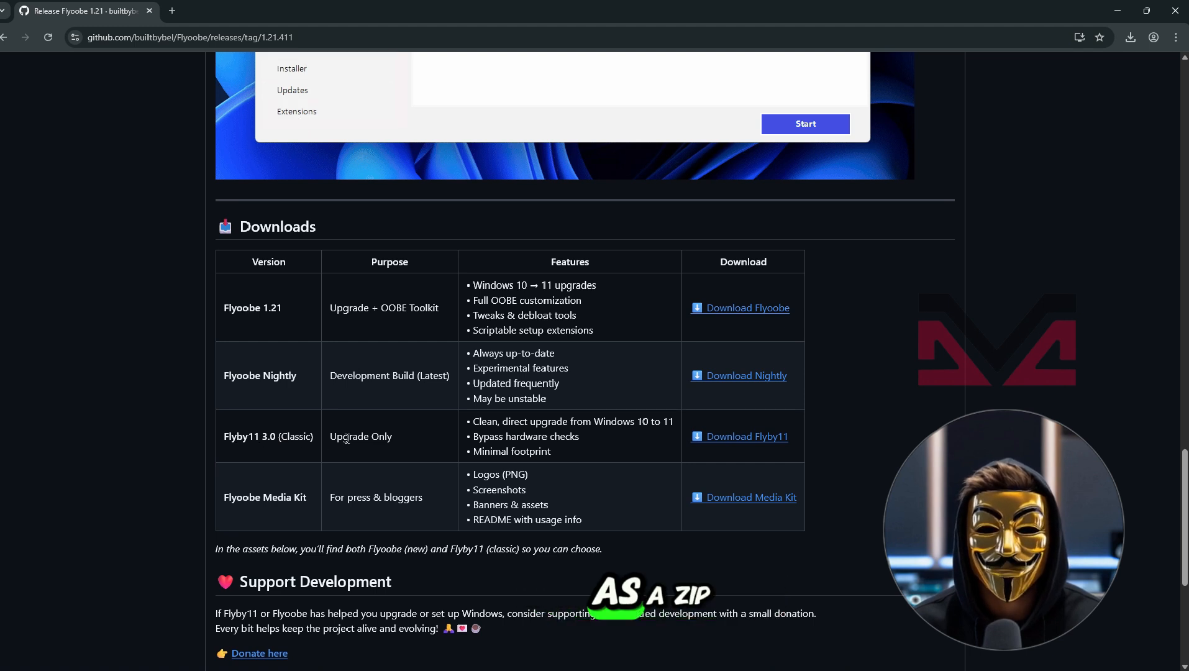
mouse_move(746, 436)
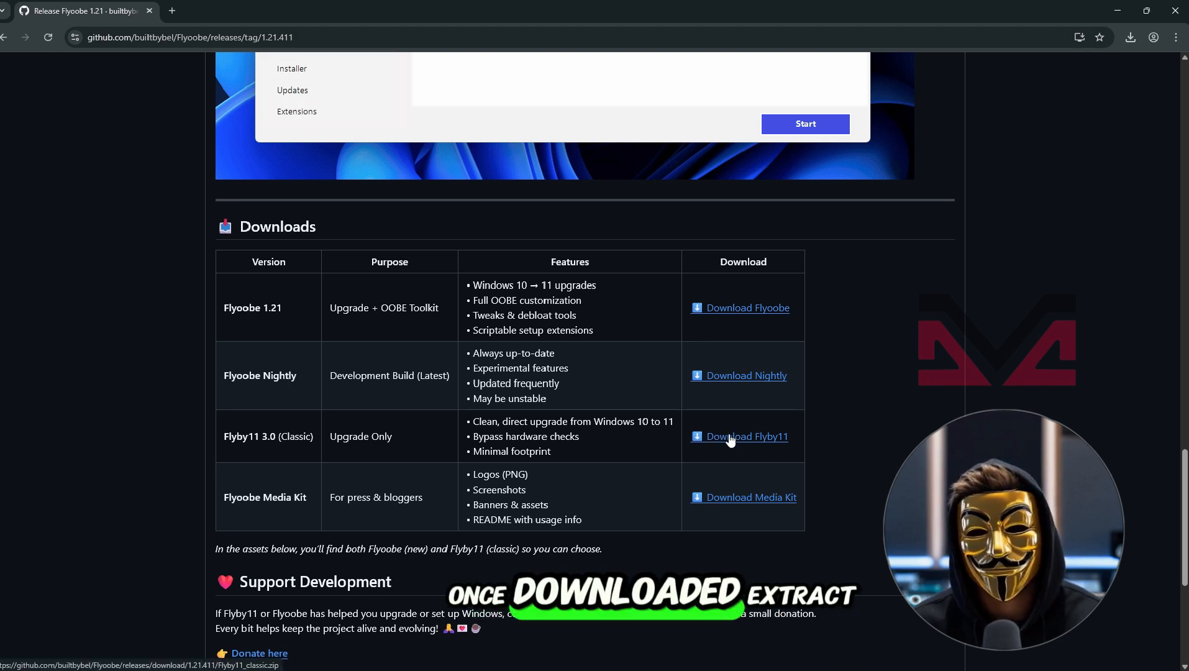
Download and extract Flyby11_classic.zip, then run Flyby11.exe
click(1129, 37)
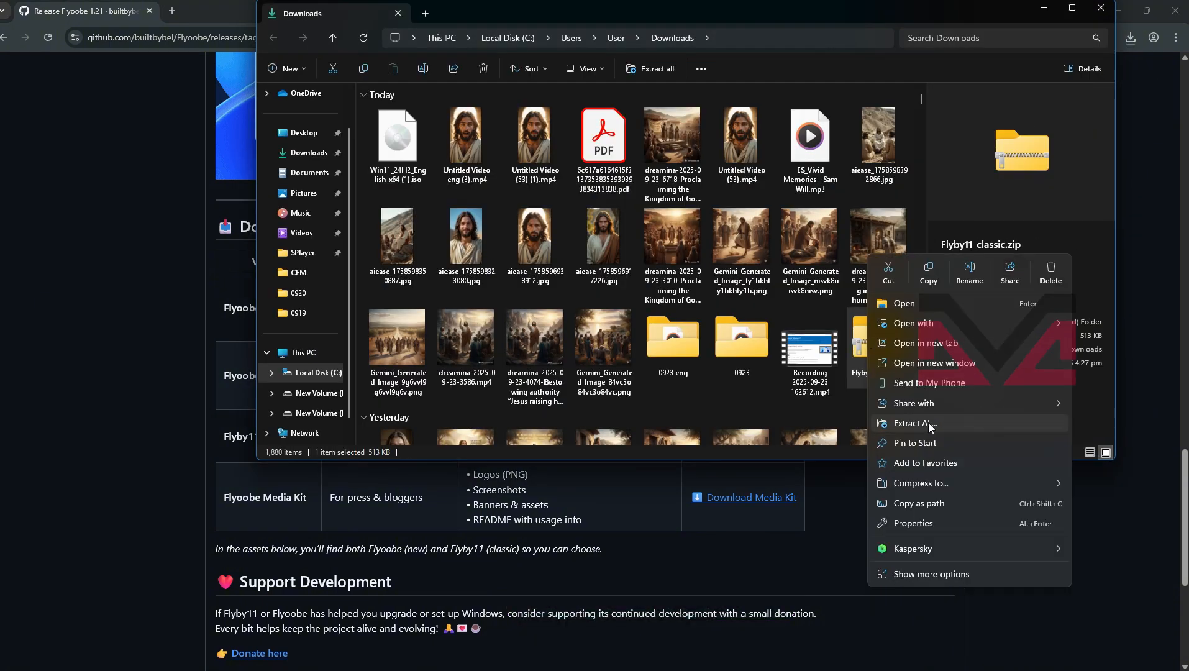
click(913, 423)
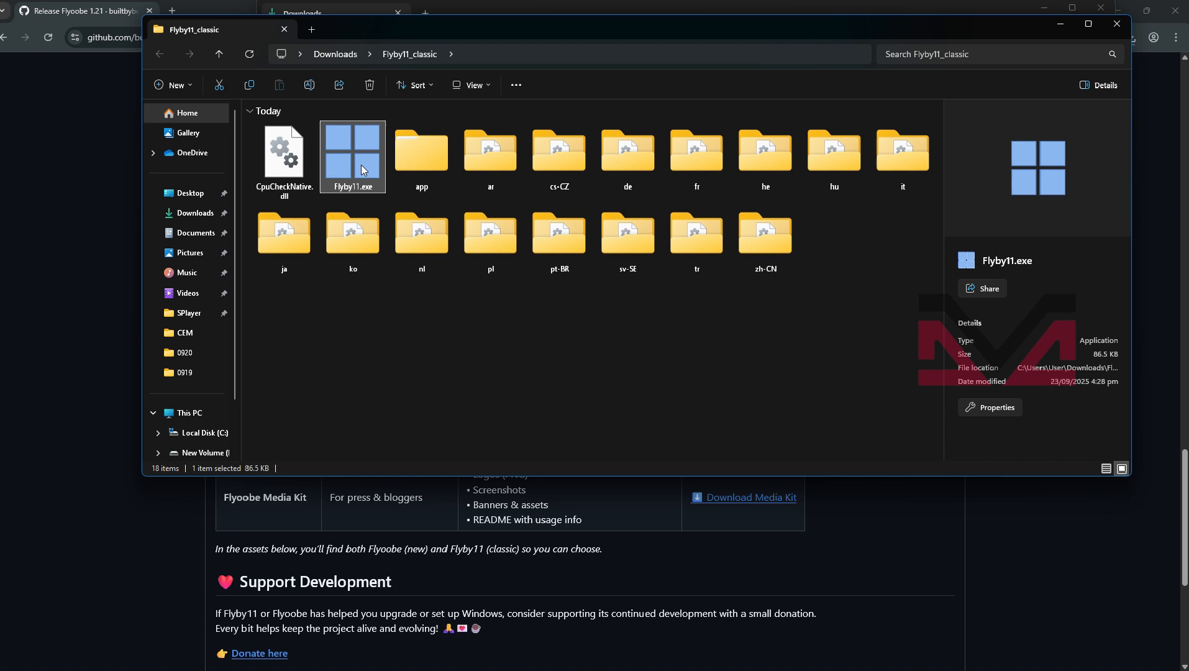
right_click(351, 151)
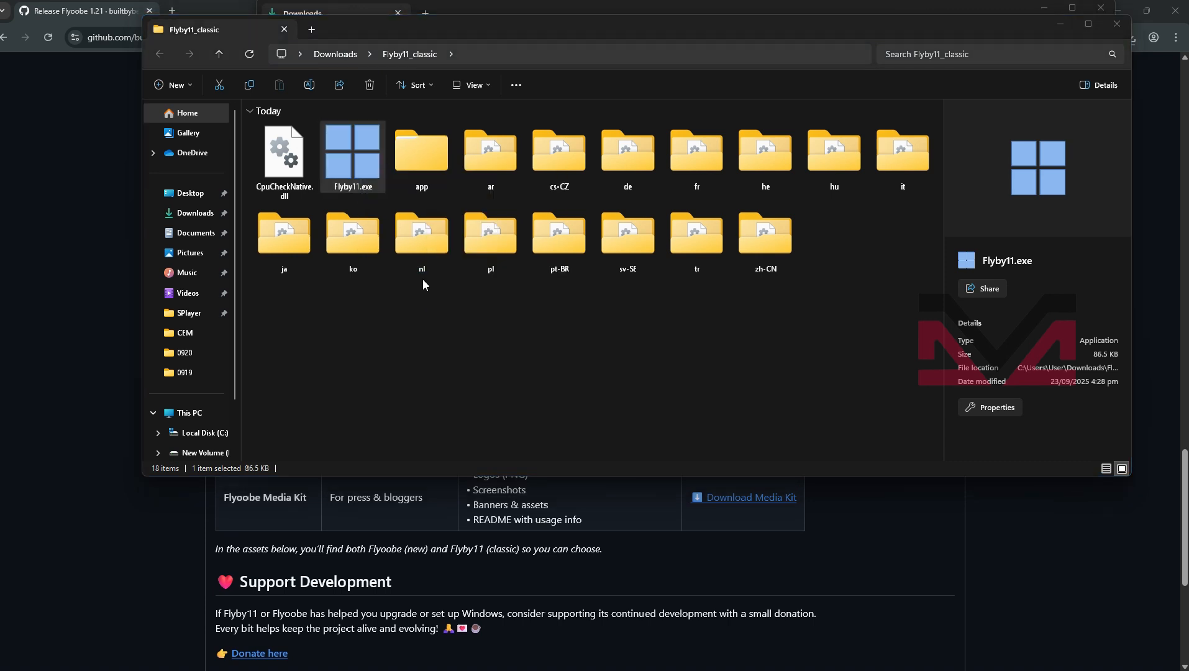
double_click(352, 156)
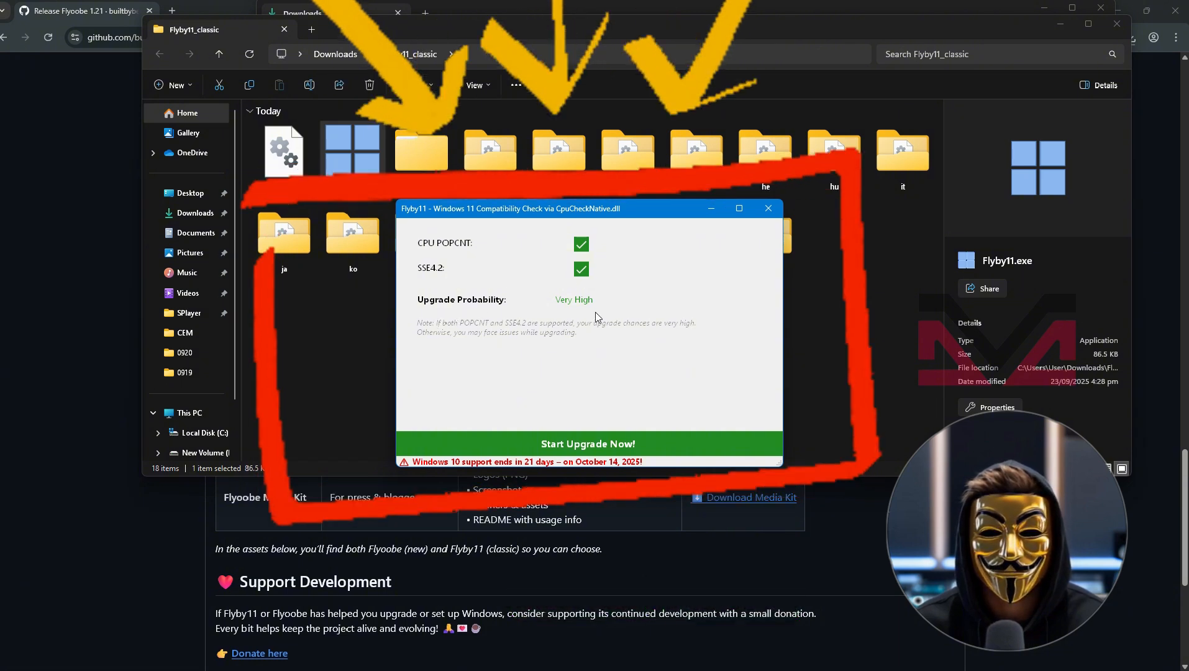
Start the Flyby11 upgrade with the downloaded Windows 11 ISO and dismiss the Success message
click(587, 443)
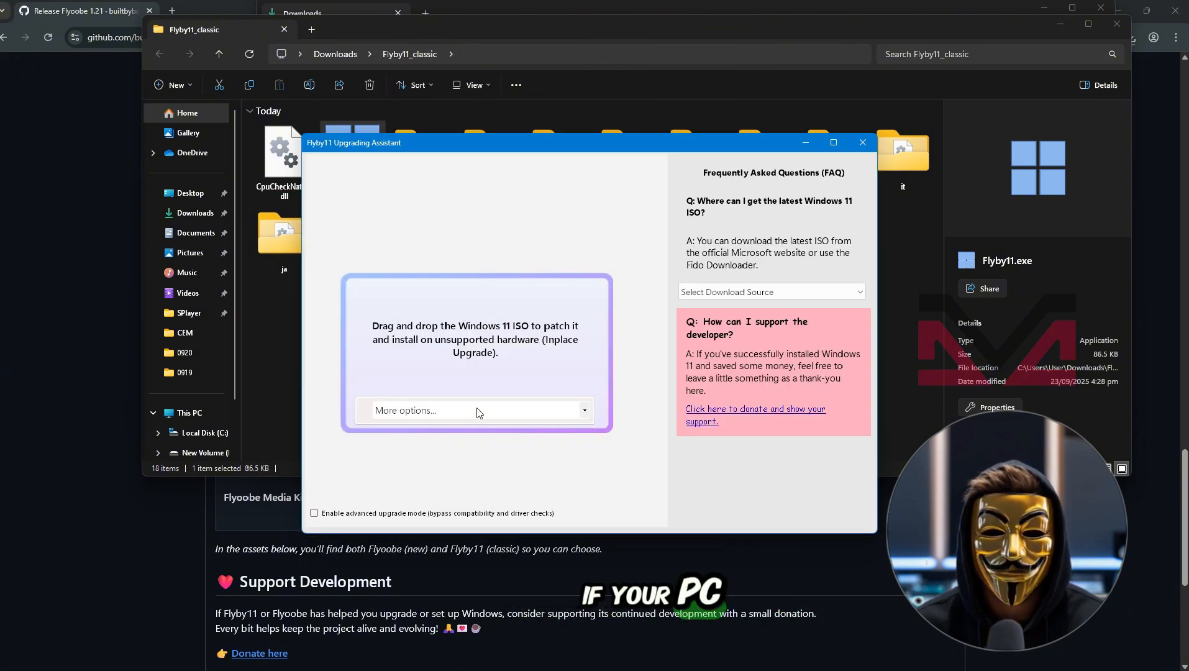
click(583, 410)
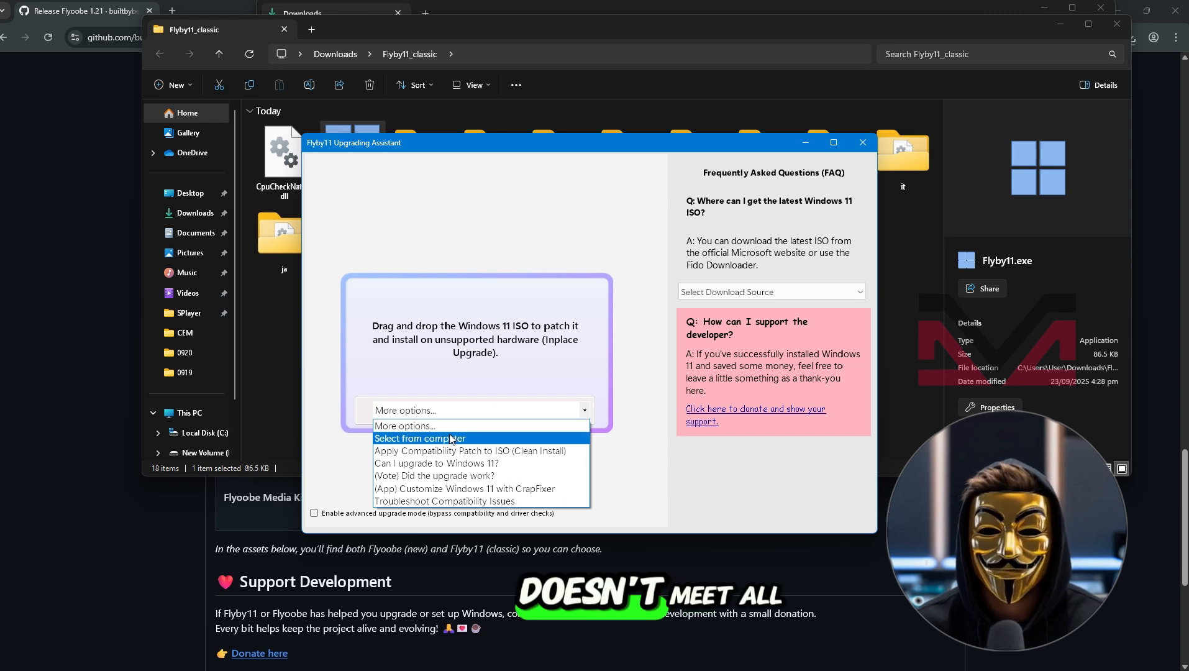
click(418, 441)
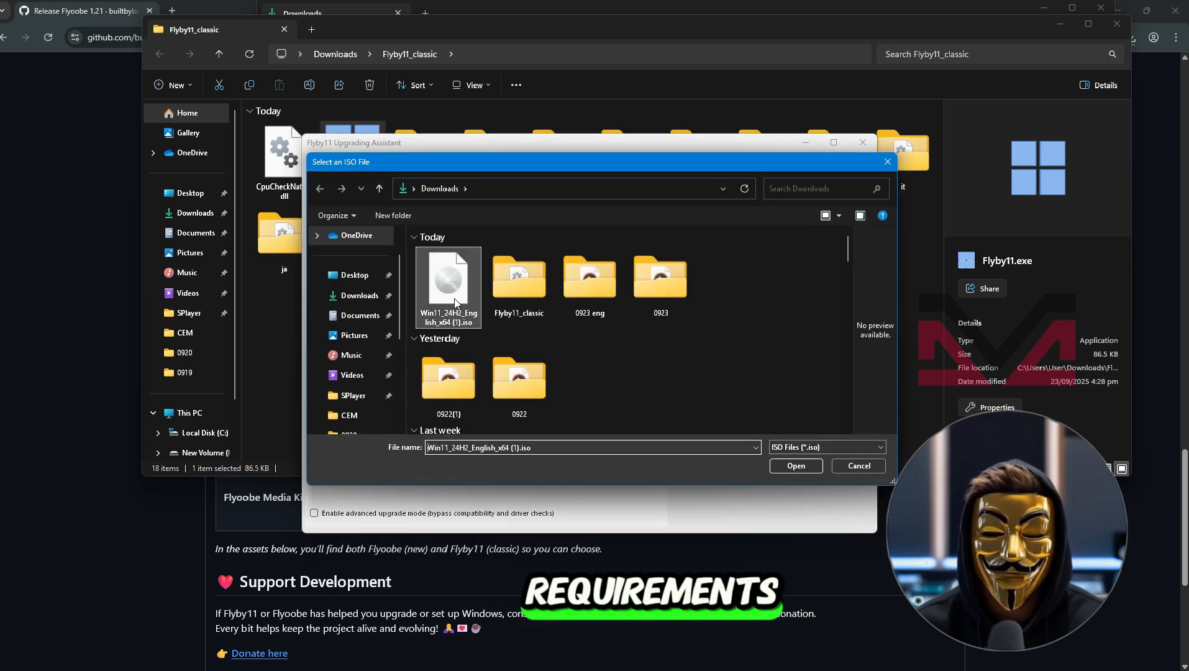
click(794, 466)
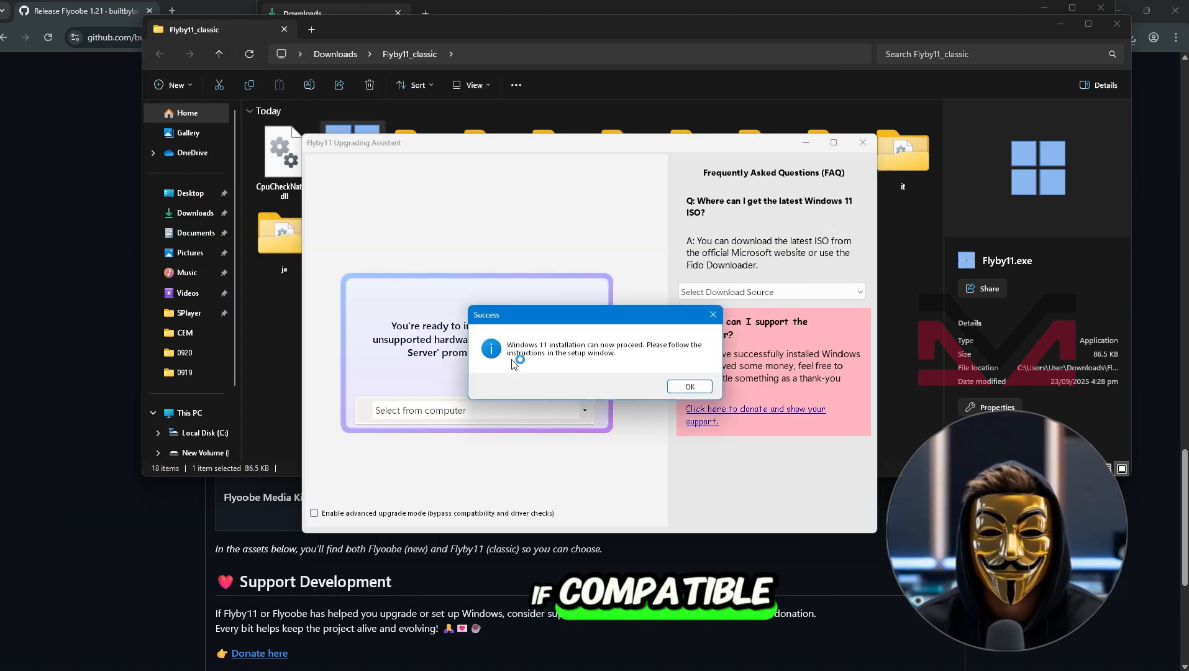
click(687, 386)
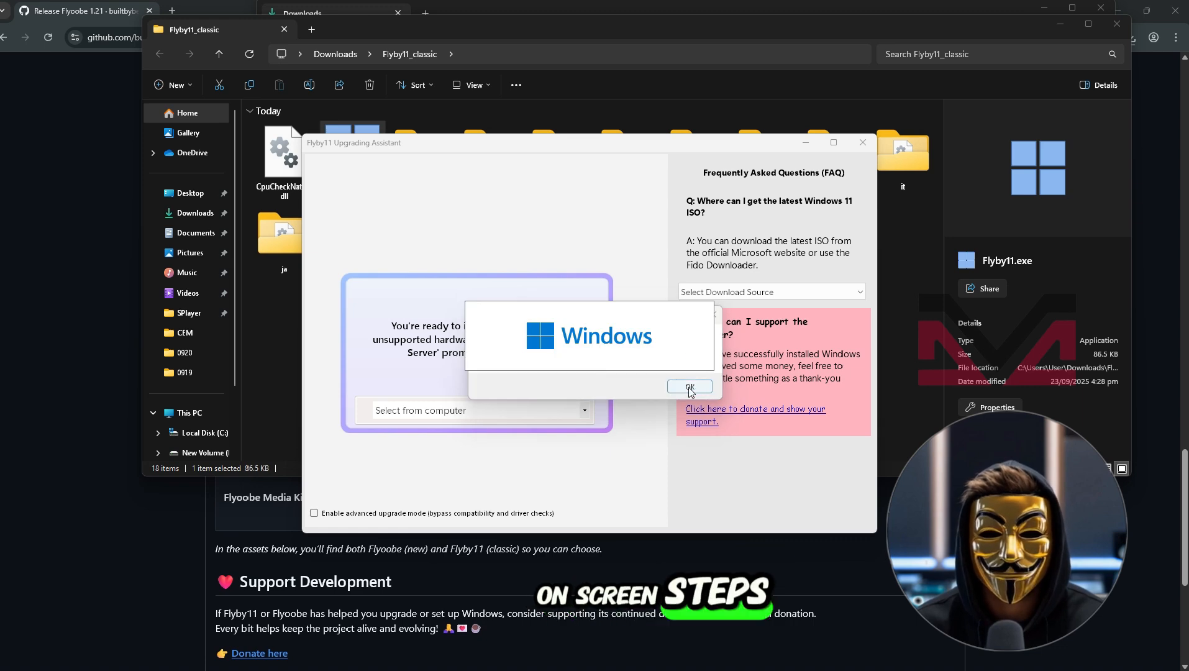
click(687, 389)
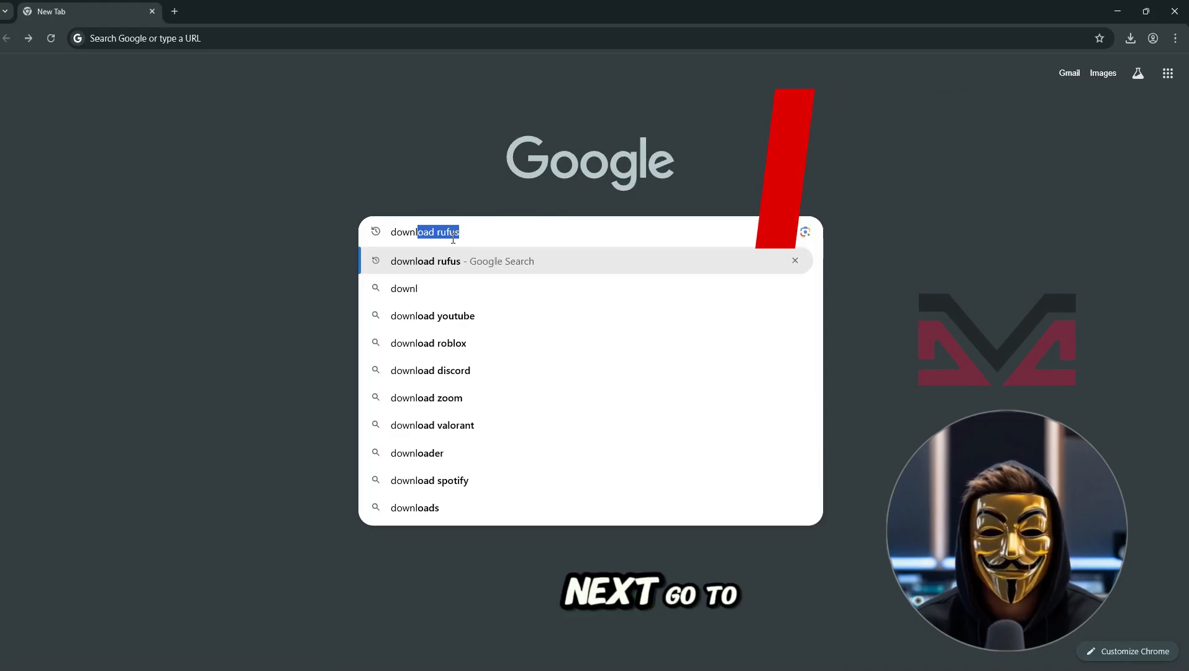
Search 'download rufus', get rufus-4.9.exe from rufus.ie, and check Chrome's download history
key(Return)
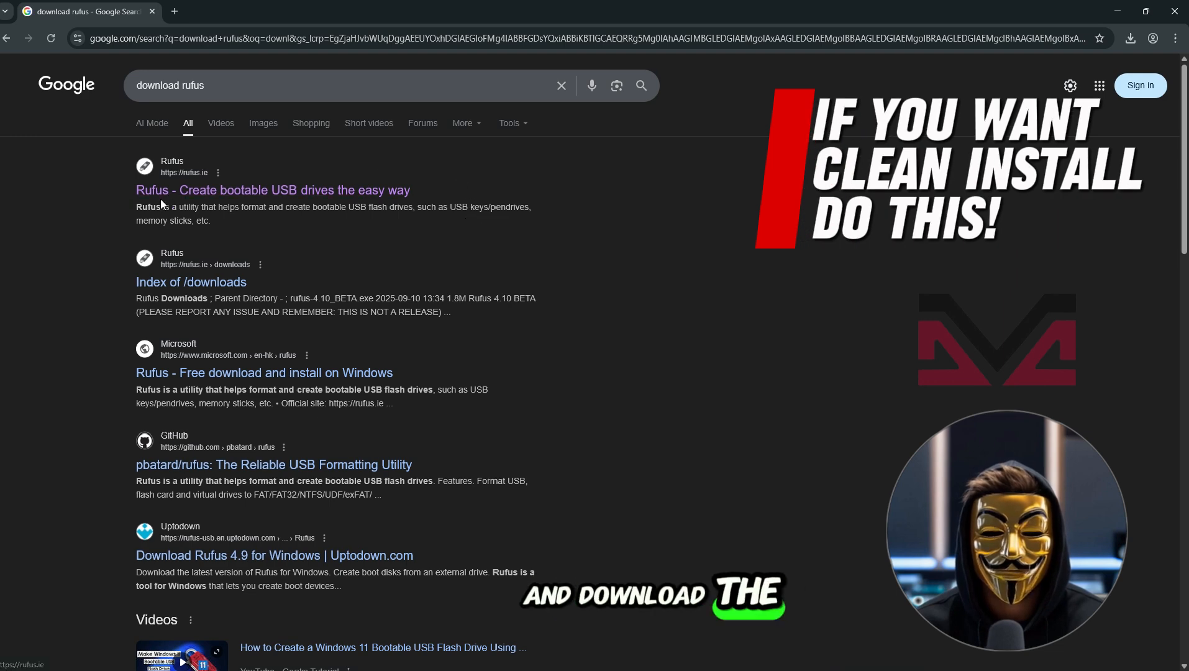
click(272, 189)
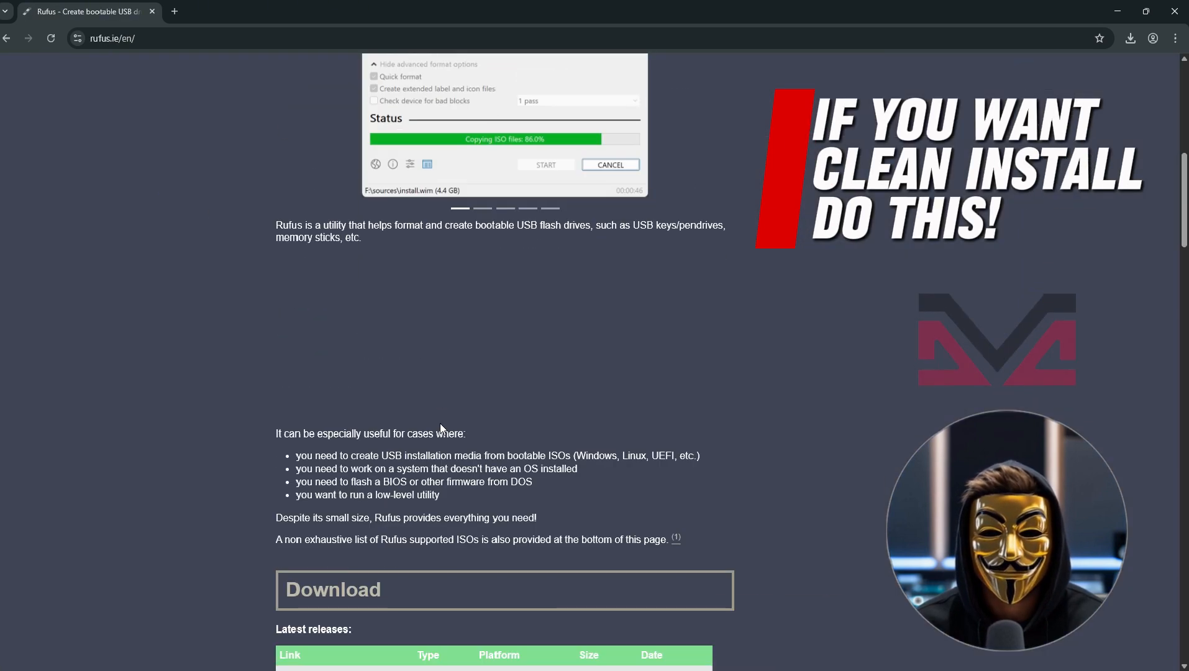
scroll(down, 3)
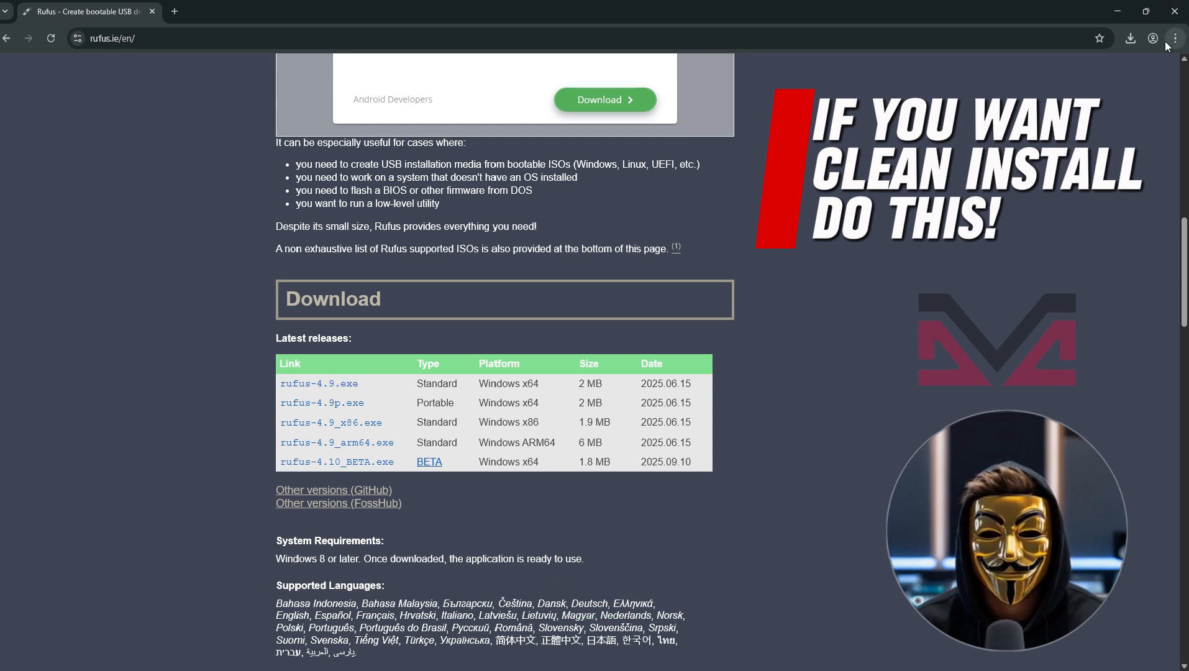
click(1129, 38)
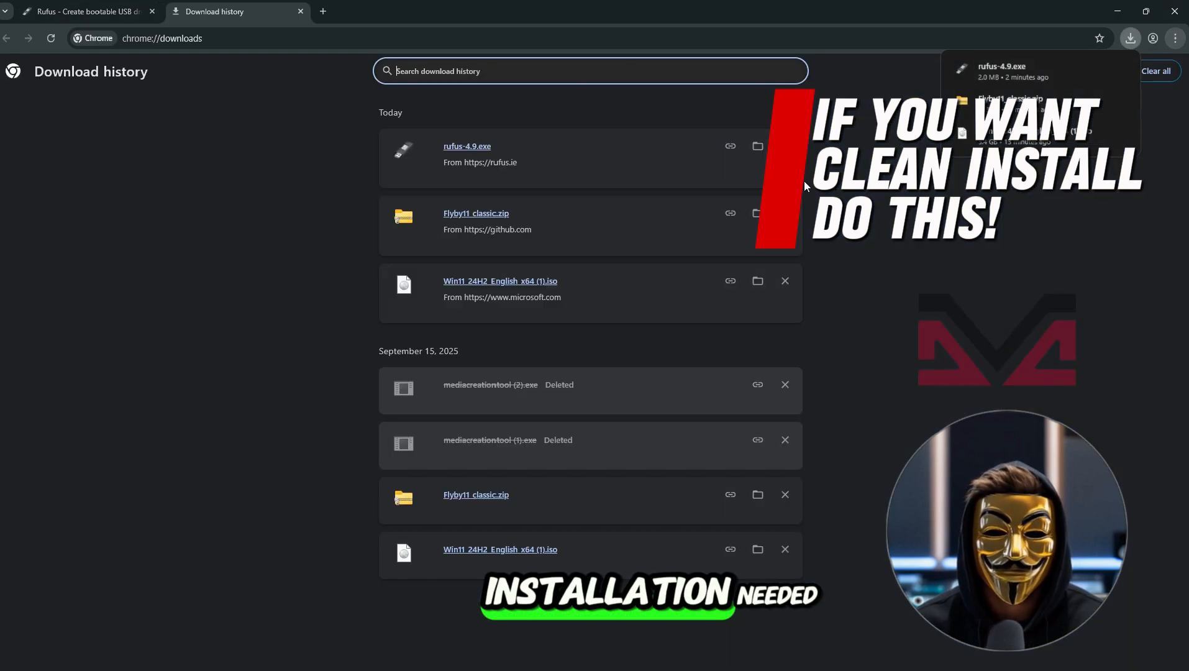
mouse_move(467, 152)
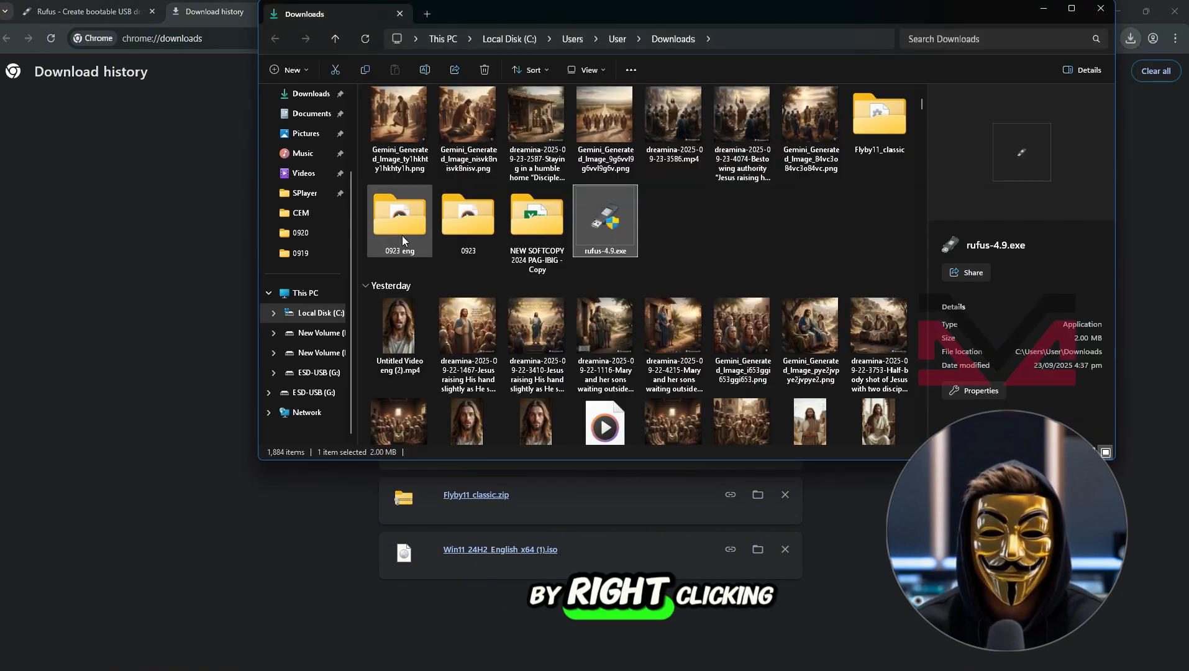
Run Rufus 4.9, write the Windows 11 ISO to the USB drive, accepting customization and erase warnings
double_click(605, 220)
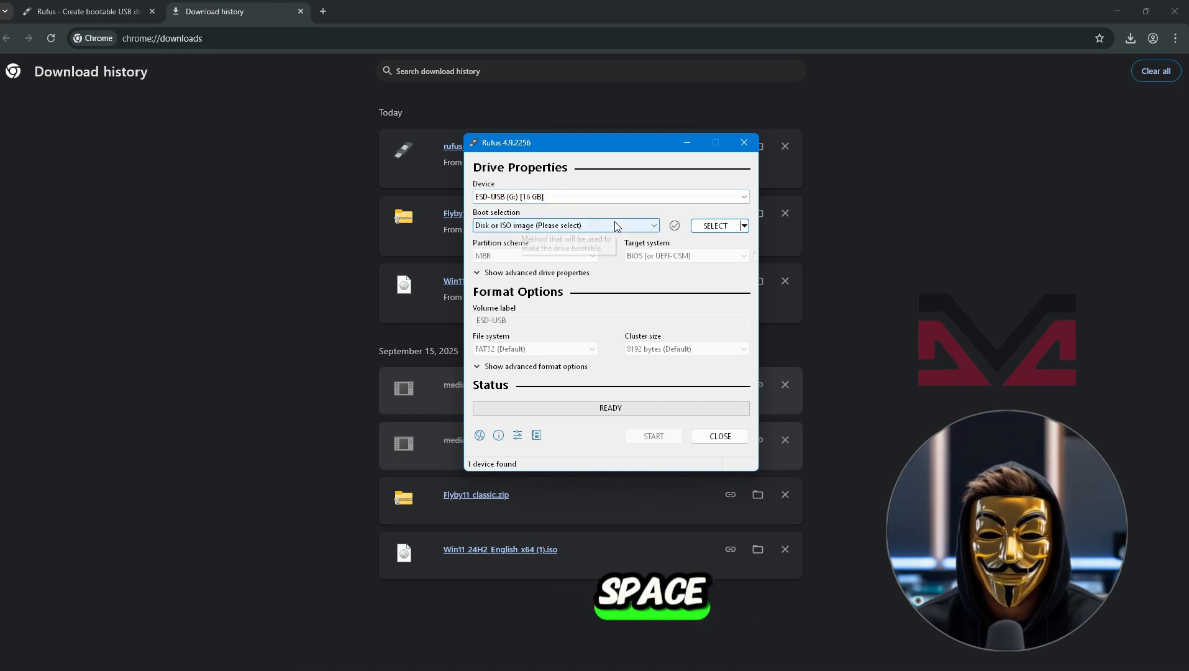
mouse_move(568, 223)
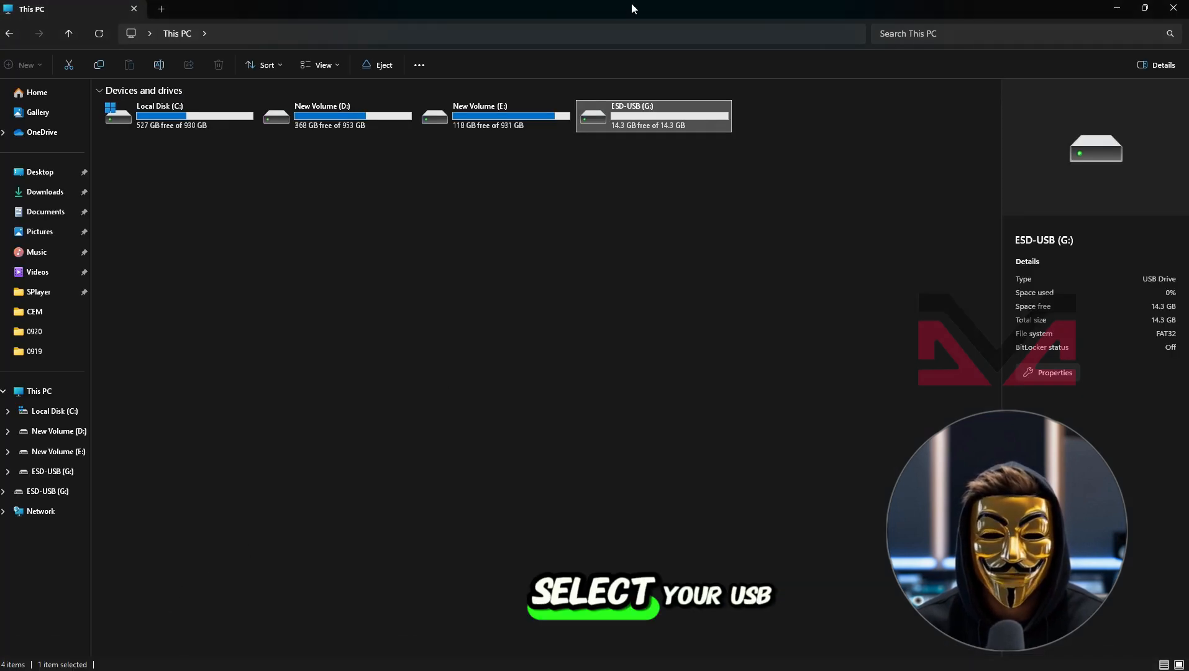
mouse_move(653, 117)
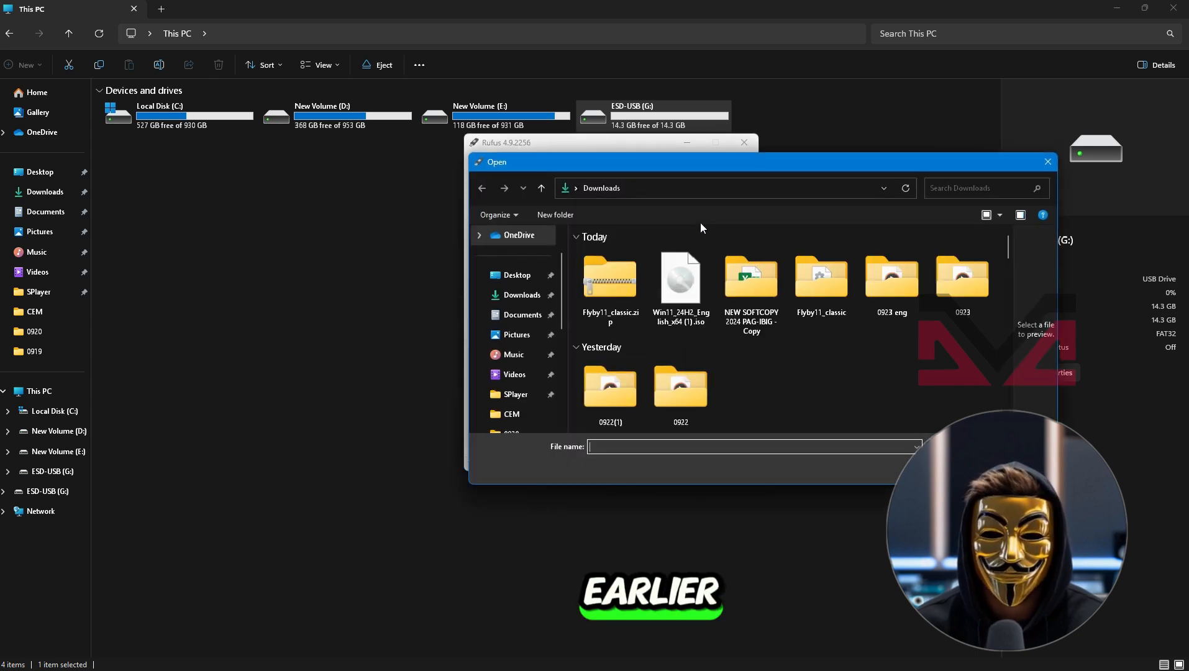
click(680, 277)
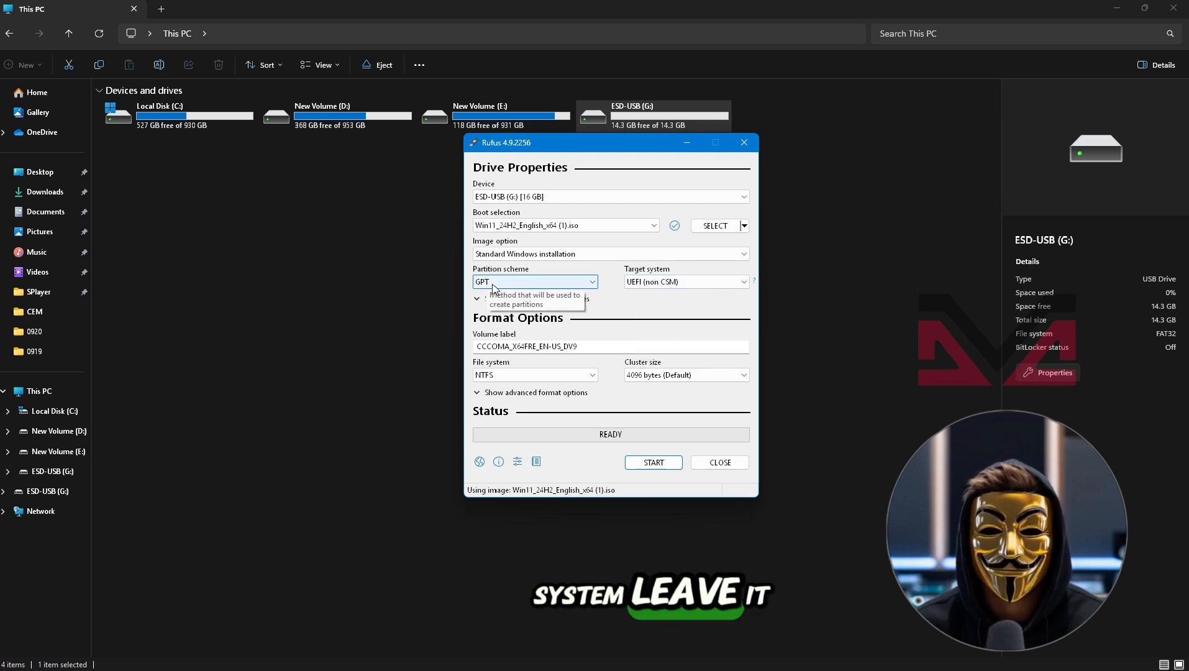
mouse_move(649, 488)
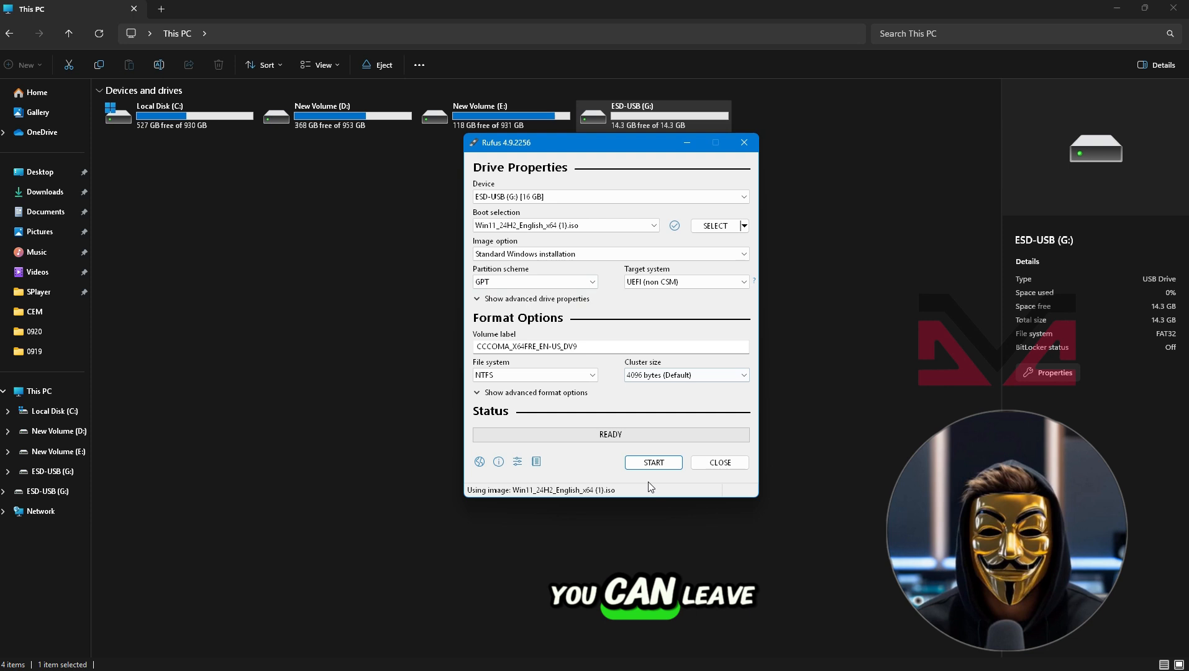
click(652, 462)
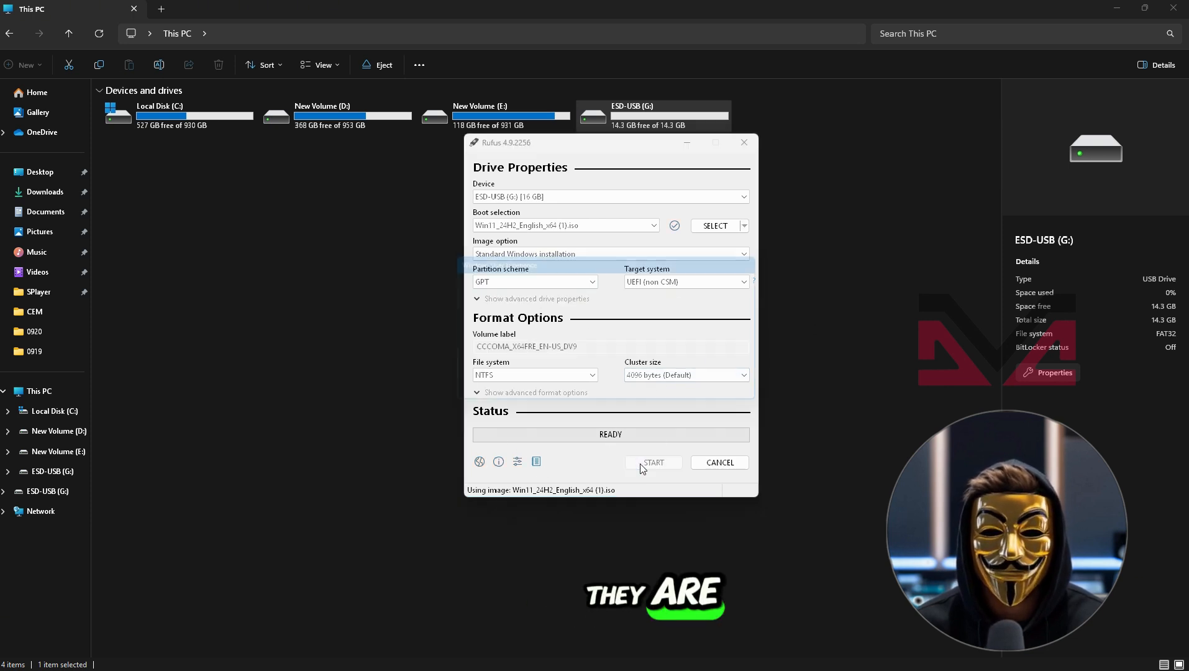
click(652, 463)
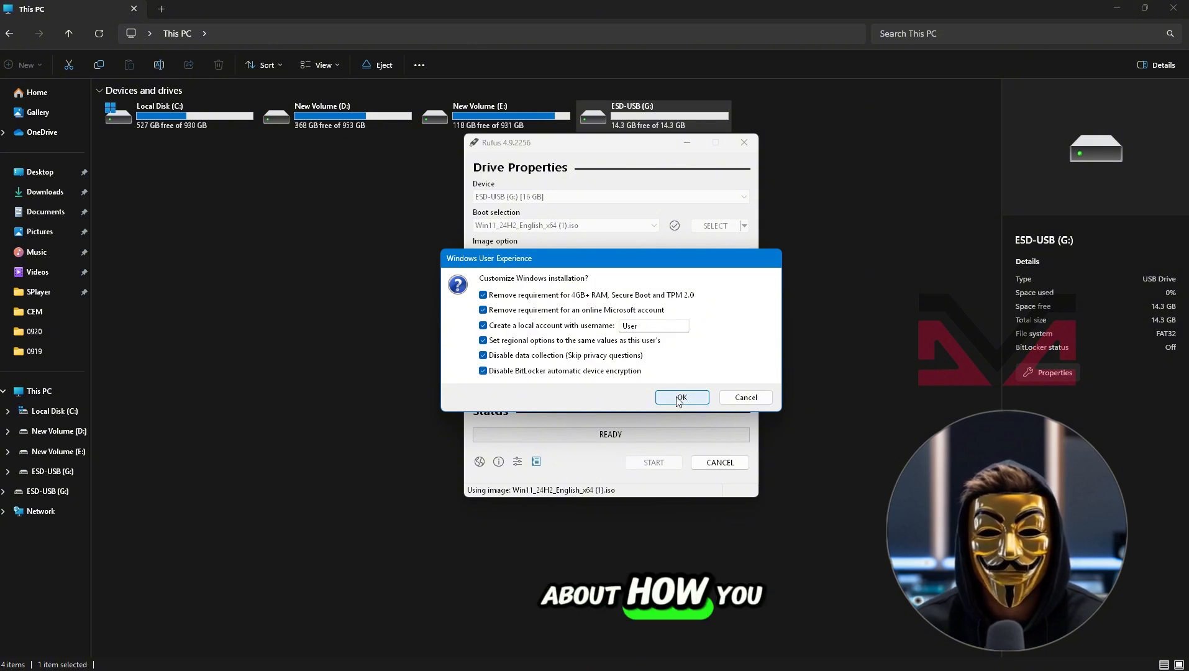
click(680, 397)
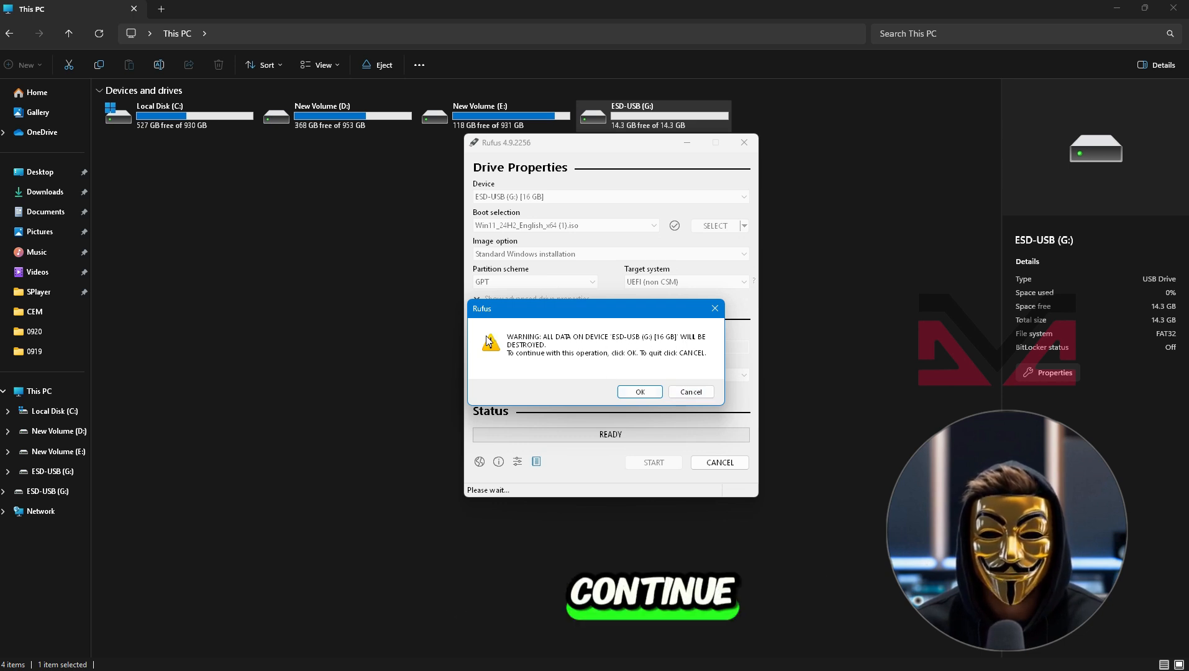
click(638, 392)
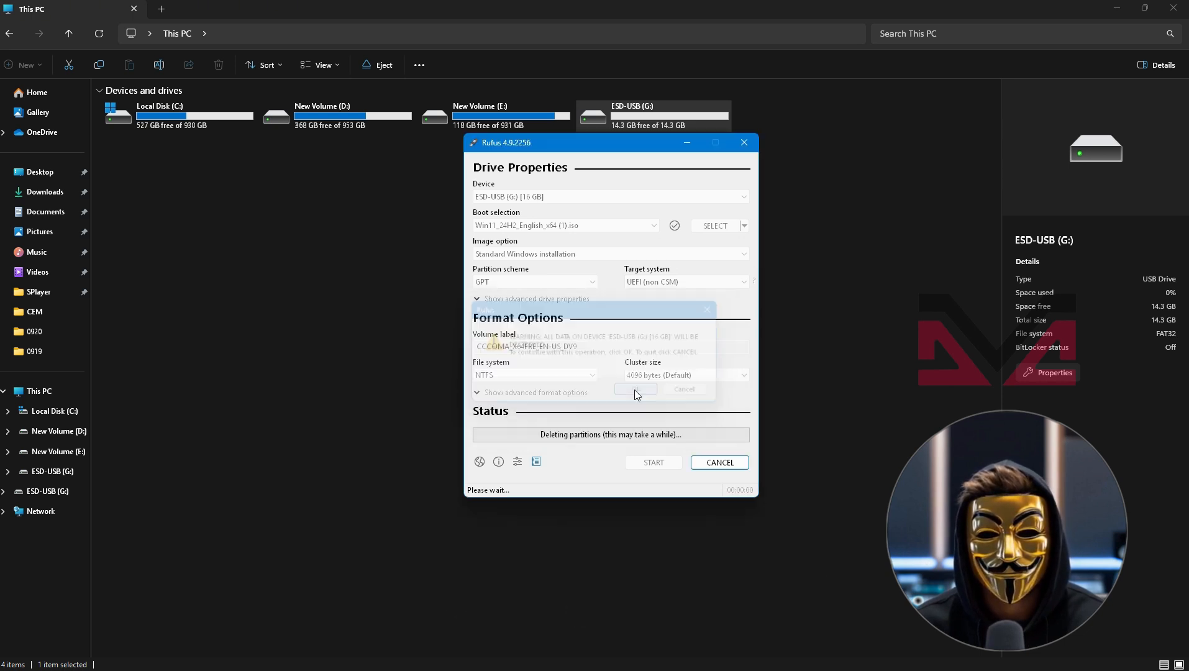